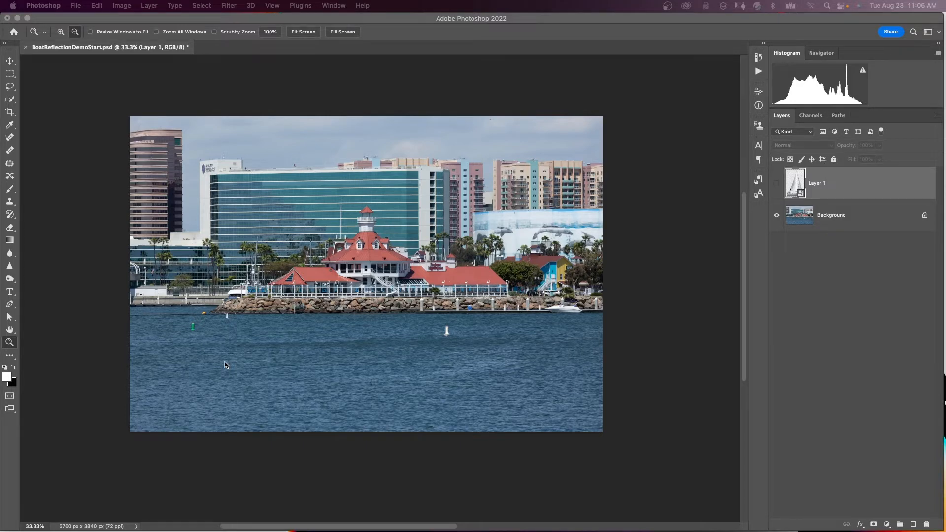
mouse_move(233, 355)
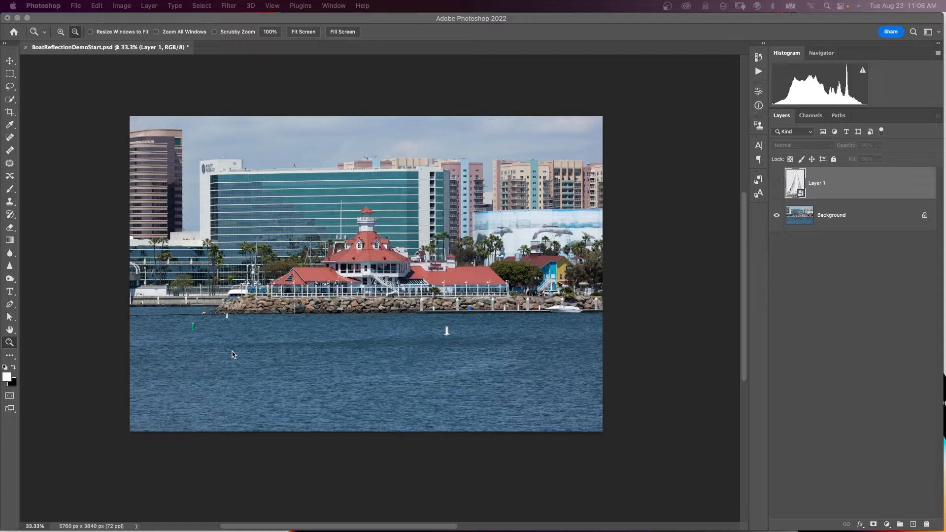
mouse_move(297, 344)
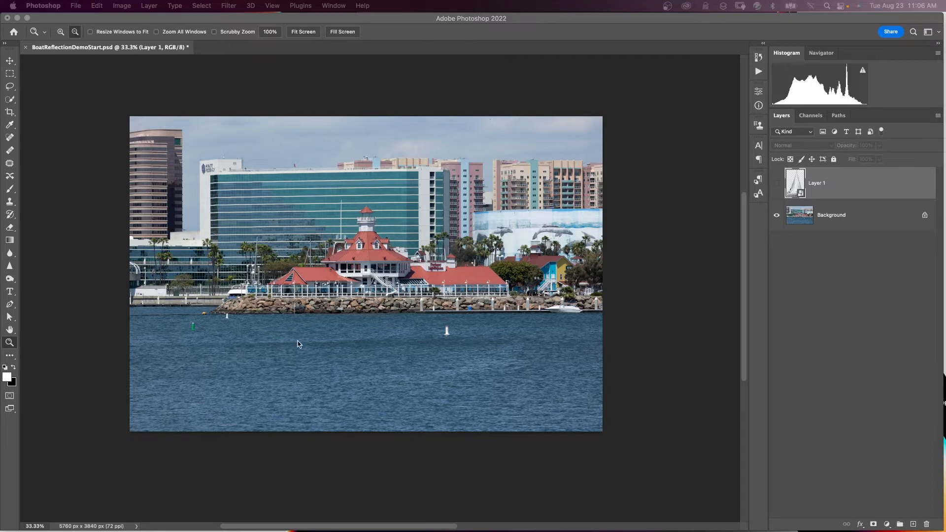
Step: Make Layer 1 visible, rename it Boat, and name its duplicate Reflection
left_click(830, 215)
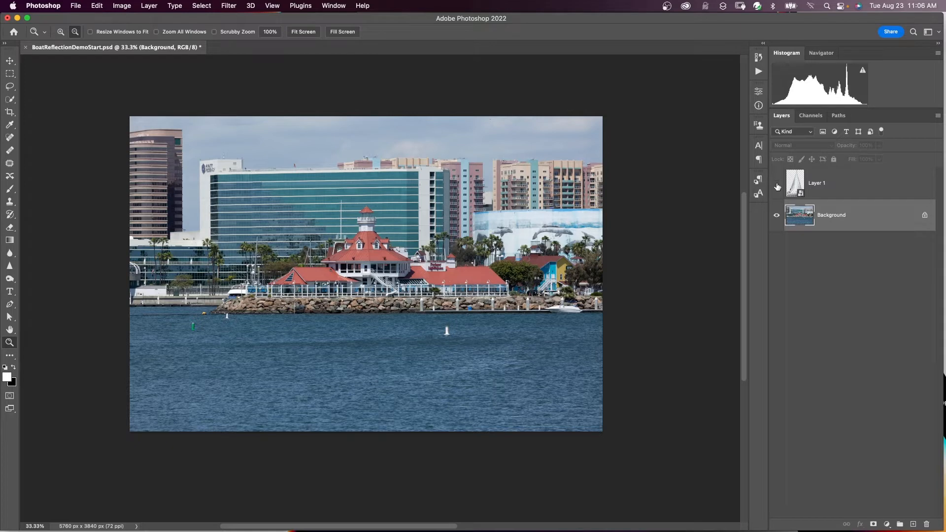
left_click(777, 183)
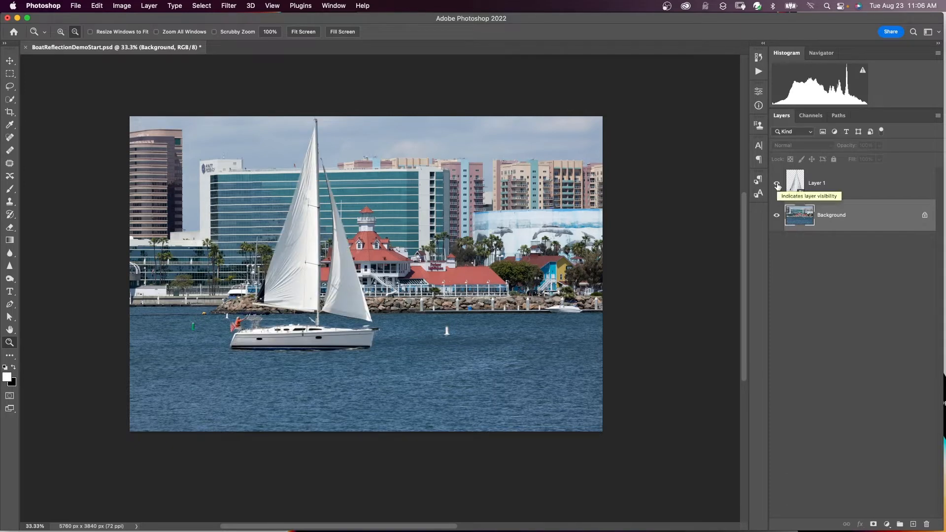
double_click(795, 182)
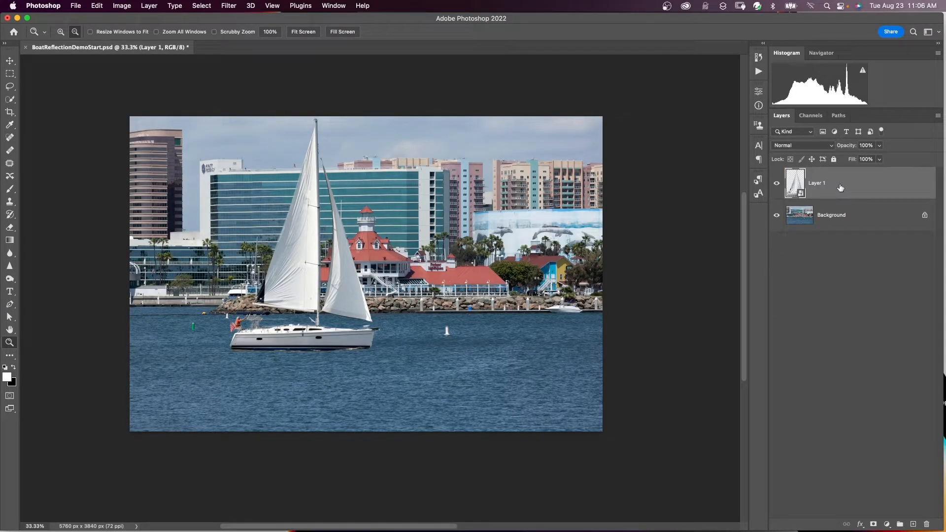
double_click(816, 182)
type("Boat")
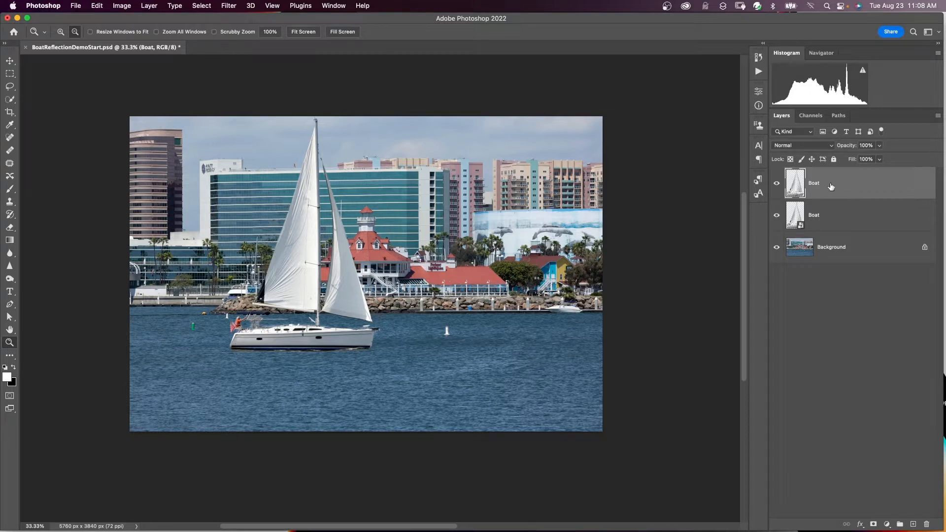
double_click(813, 182)
type("Re")
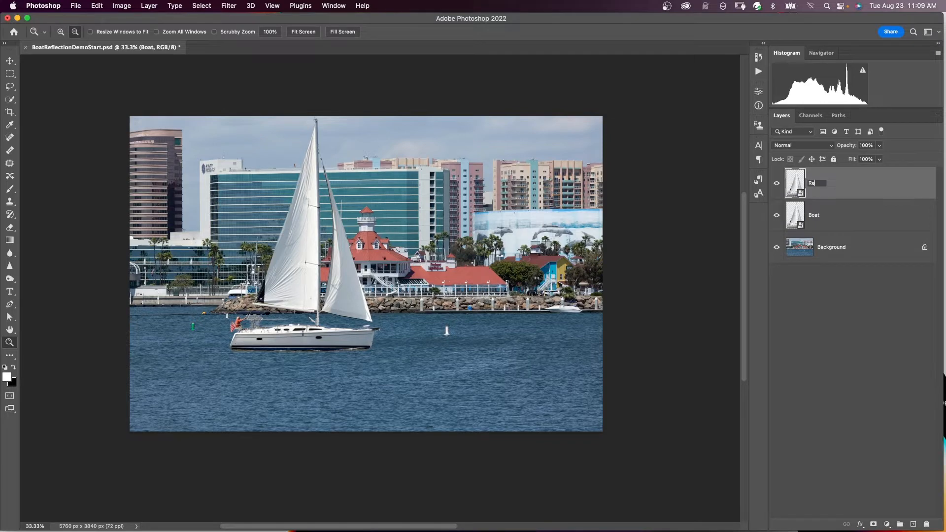
key("Return")
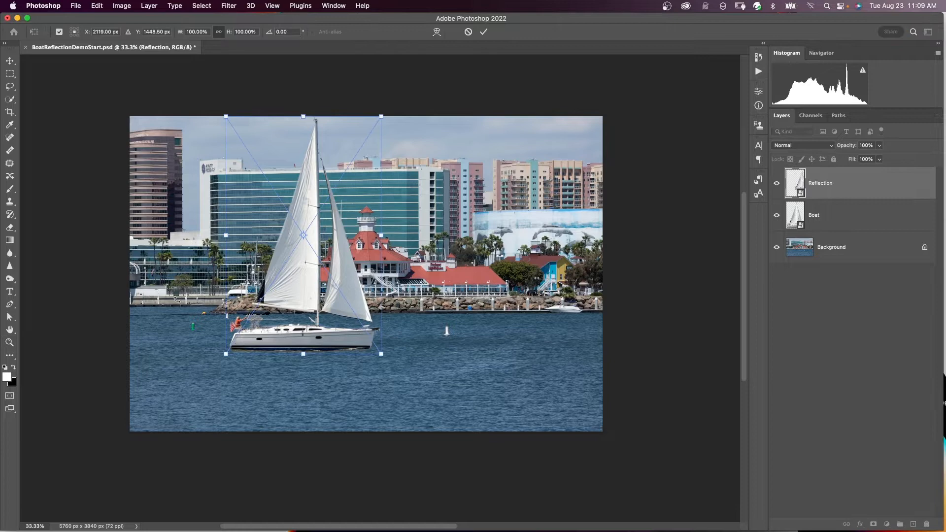
Step: Flip the Reflection layer vertically with Free Transform and commit it
right_click(338, 253)
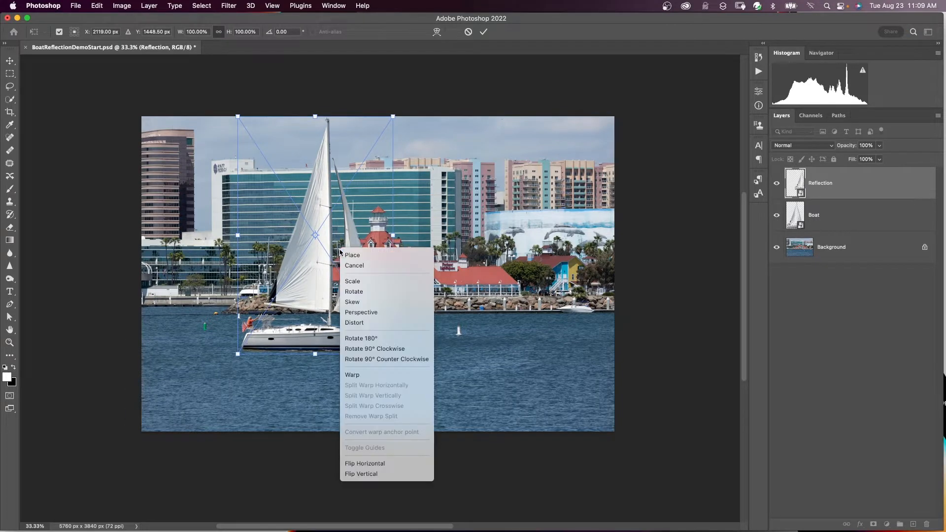
mouse_move(360, 311)
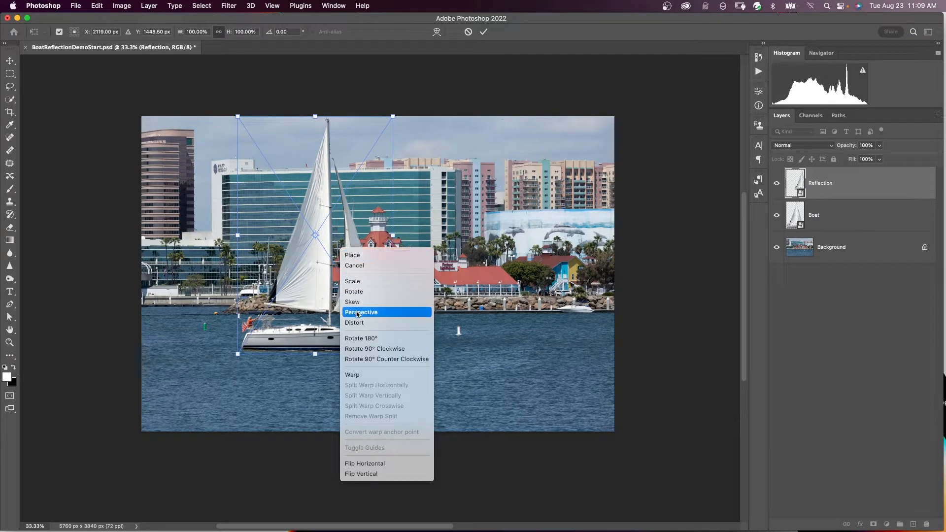
left_click(361, 474)
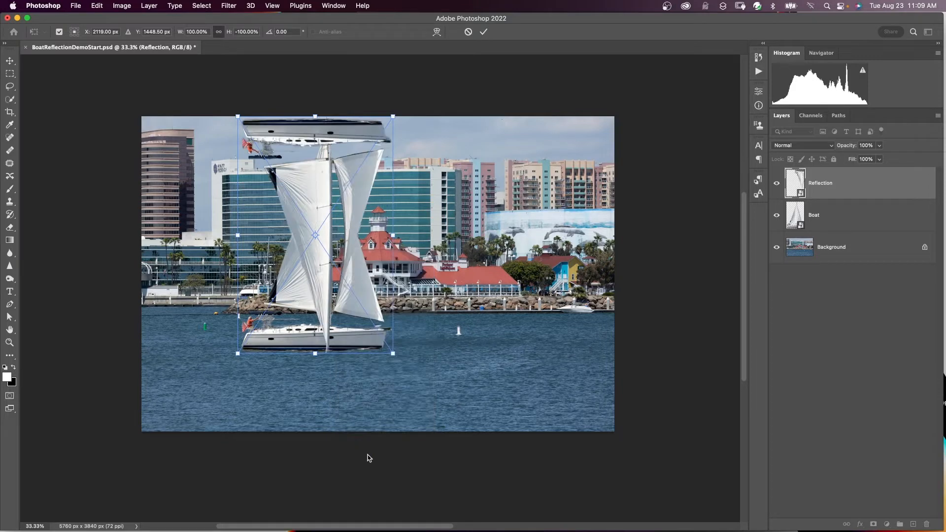
left_click(483, 32)
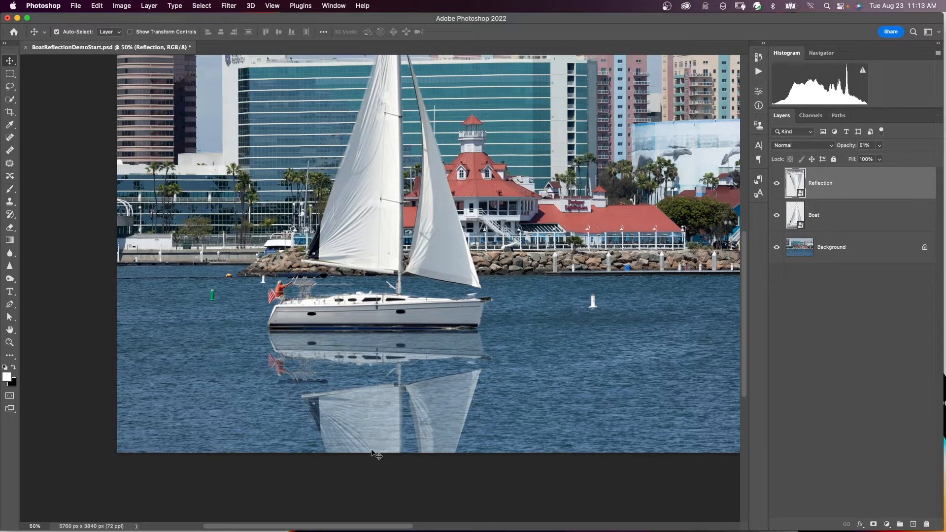
mouse_move(381, 453)
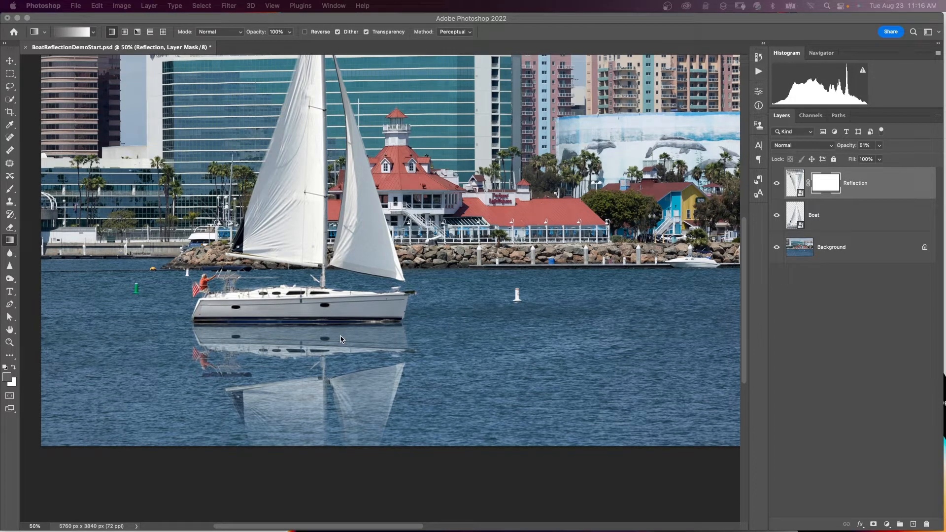
Step: Add a Ripple smart filter at amount 401 to Reflection, then reopen its Size setting
left_click(795, 183)
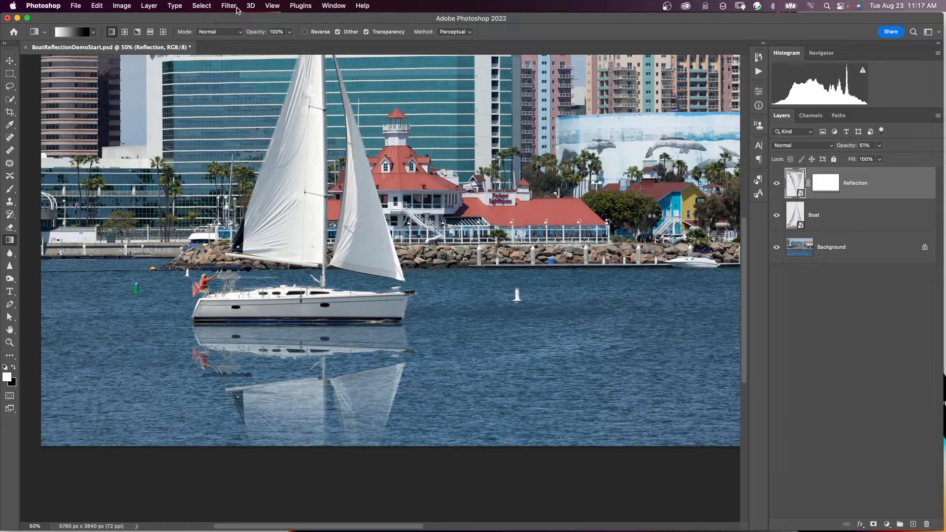
left_click(228, 5)
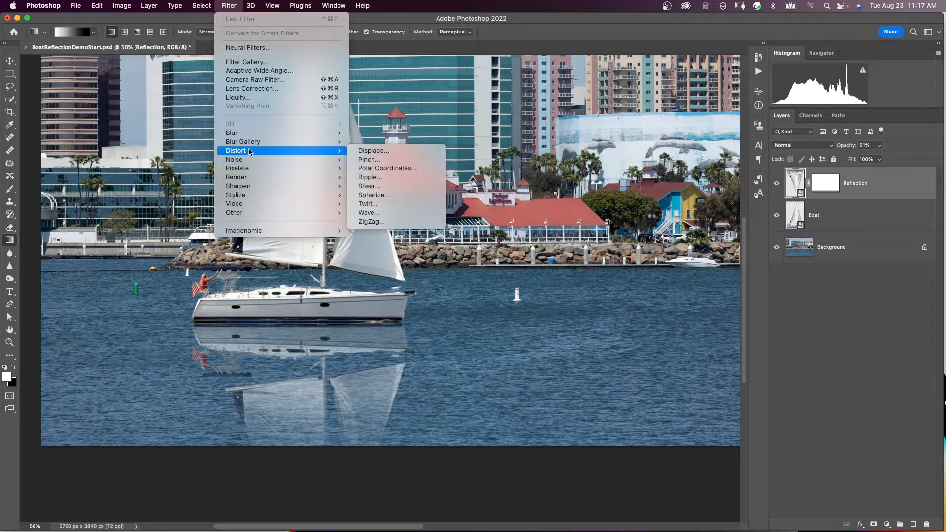
left_click(370, 177)
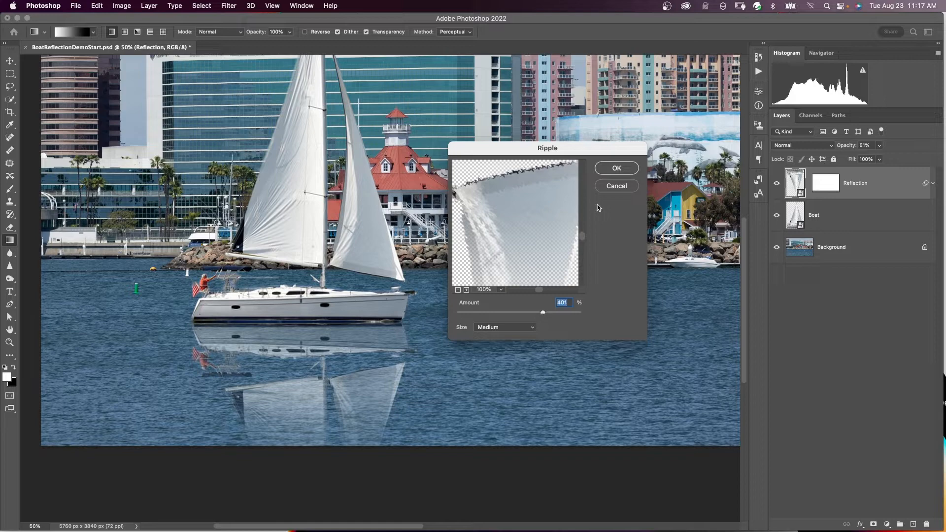
left_click(616, 167)
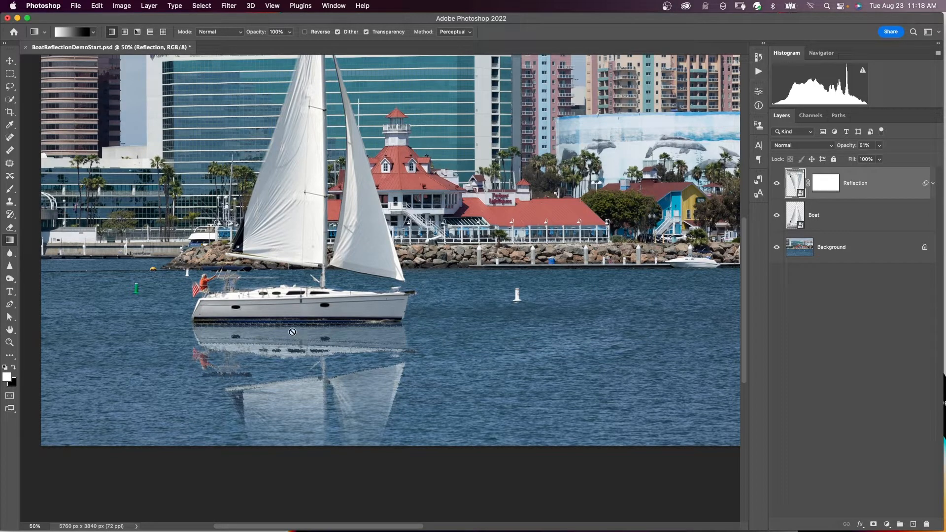
mouse_move(346, 349)
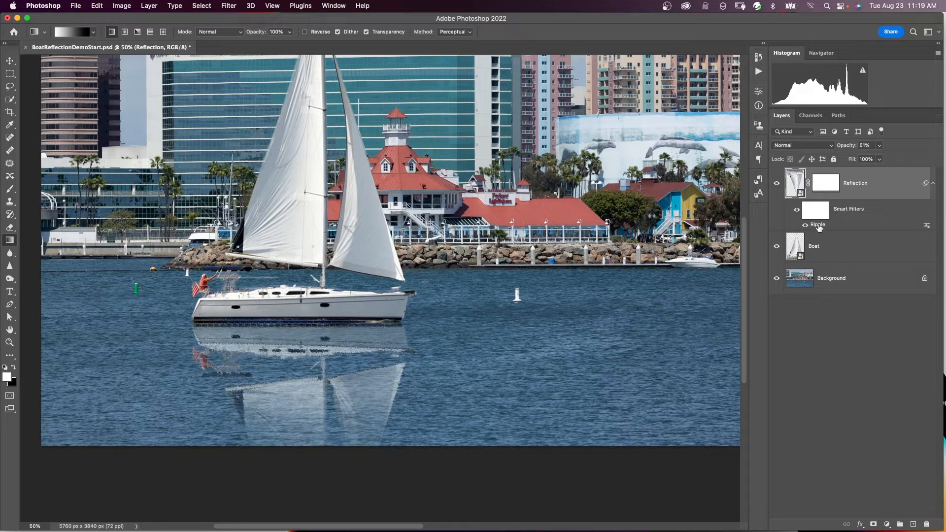
double_click(817, 225)
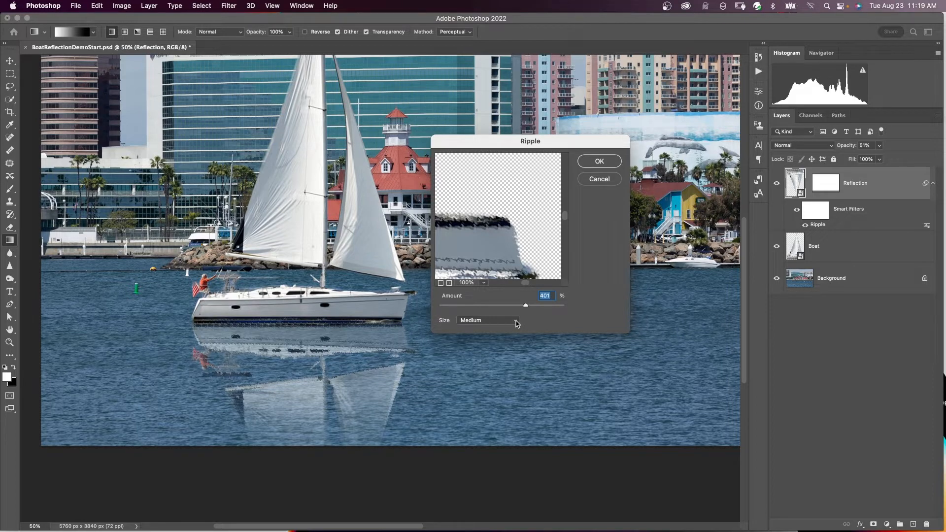
left_click(598, 161)
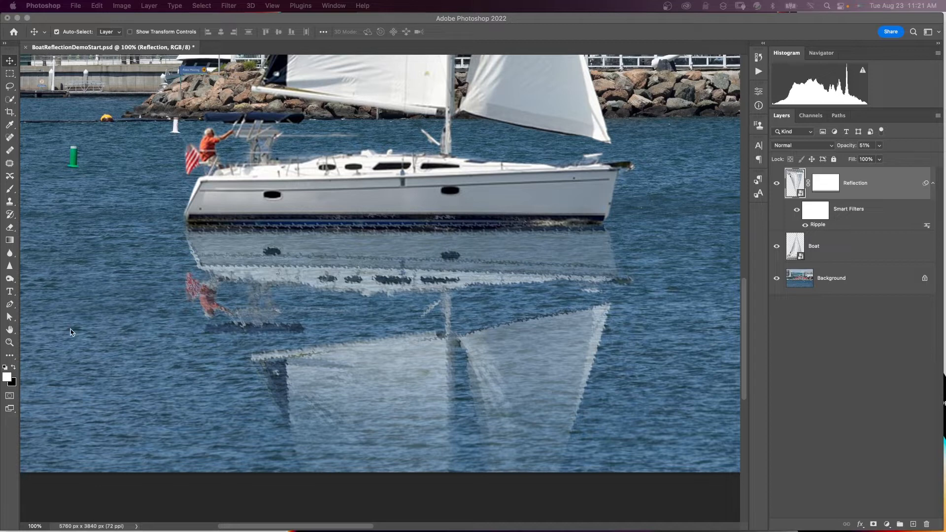
mouse_move(129, 335)
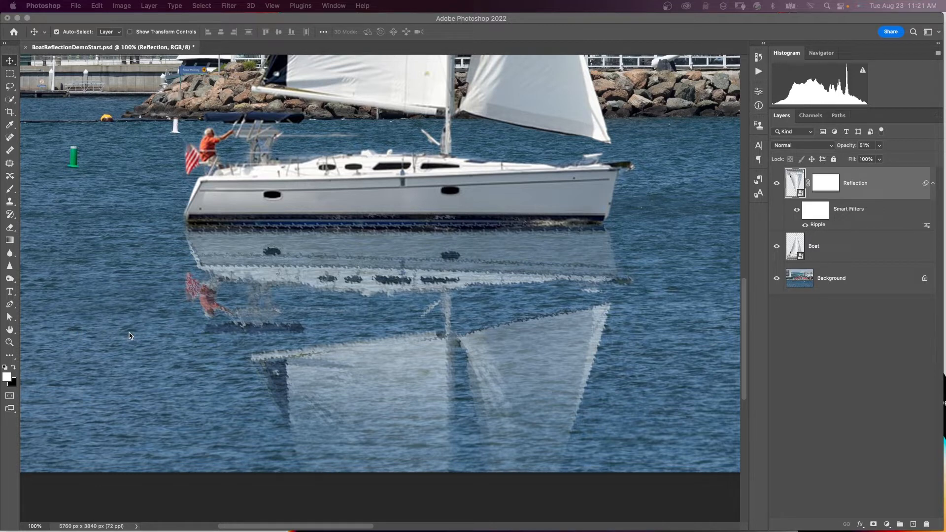
mouse_move(180, 370)
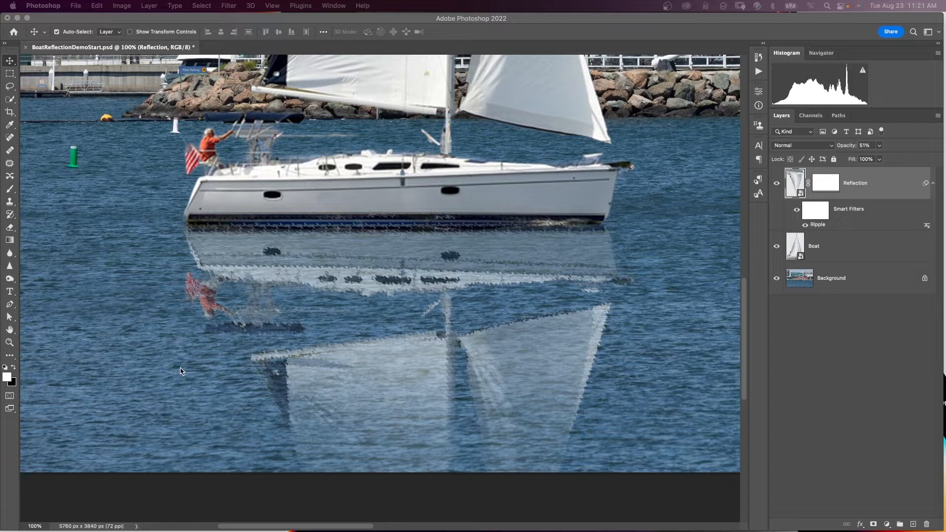
mouse_move(306, 376)
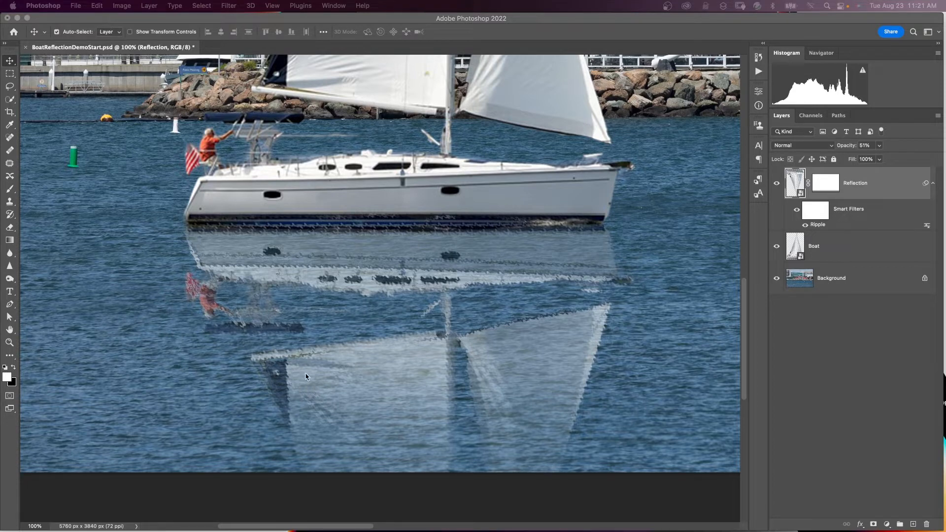
mouse_move(183, 354)
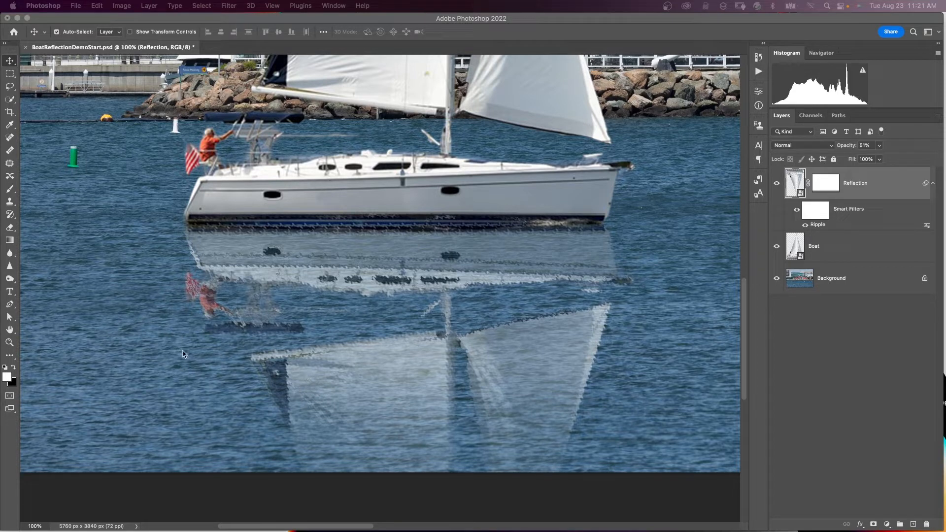
mouse_move(179, 329)
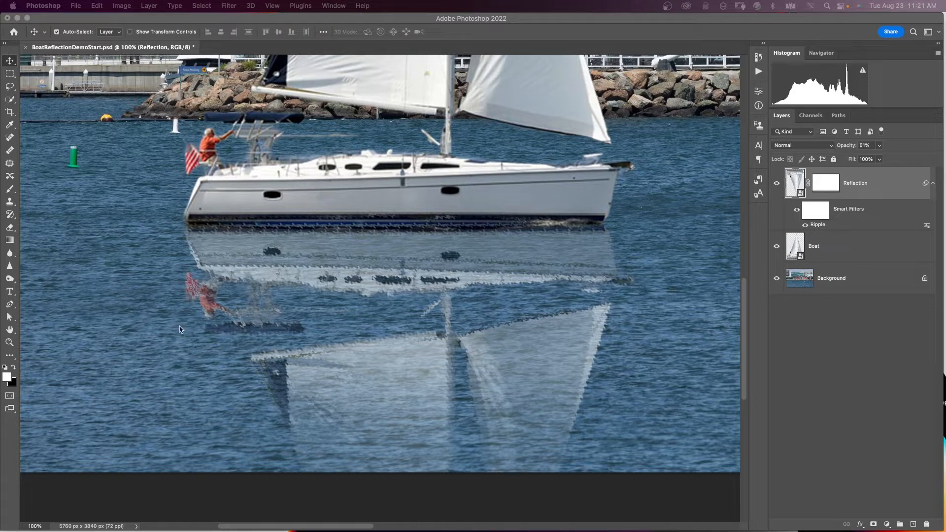
mouse_move(166, 339)
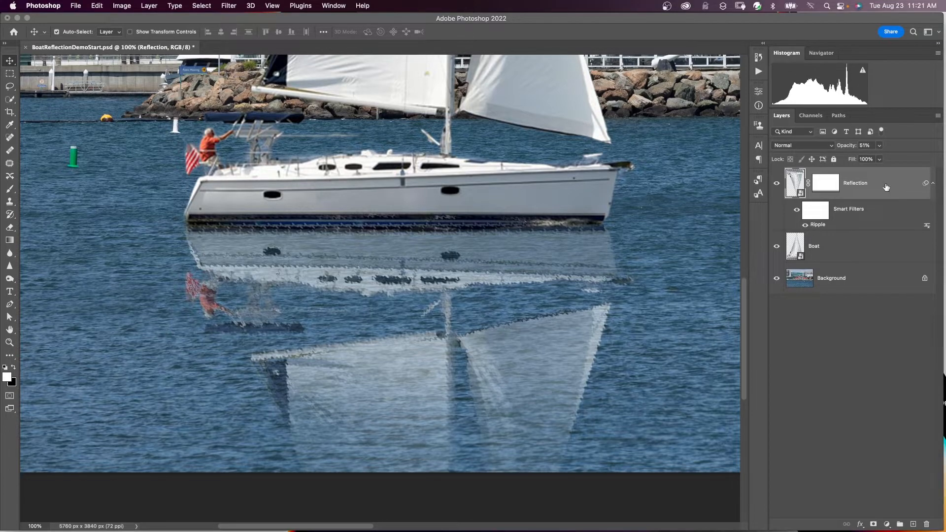
Step: Adjust the Reflection layer's Underlying Layer Blend If sliders so the water shows through
double_click(825, 183)
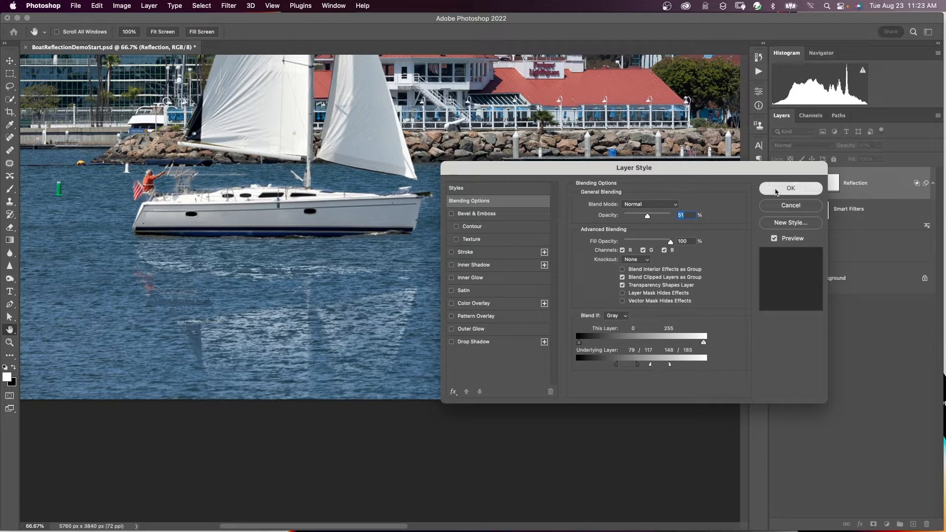
left_click(790, 187)
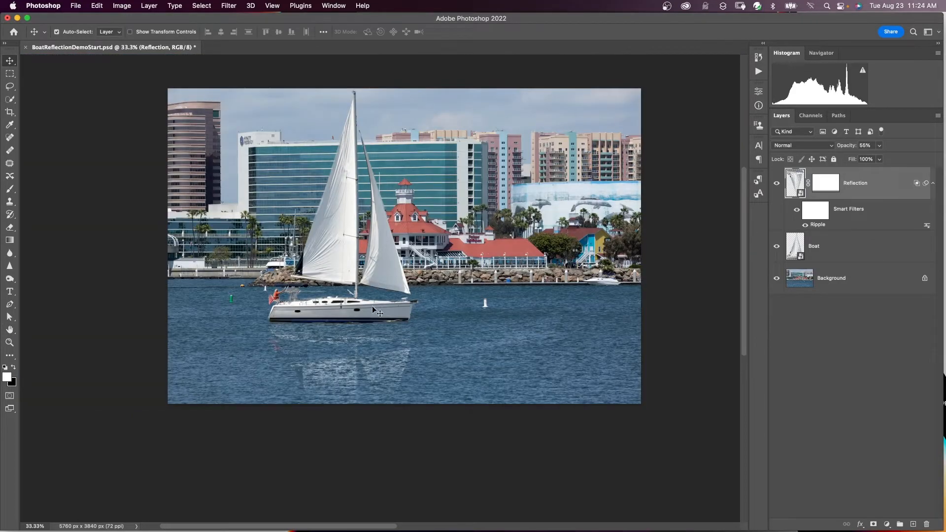
mouse_move(344, 380)
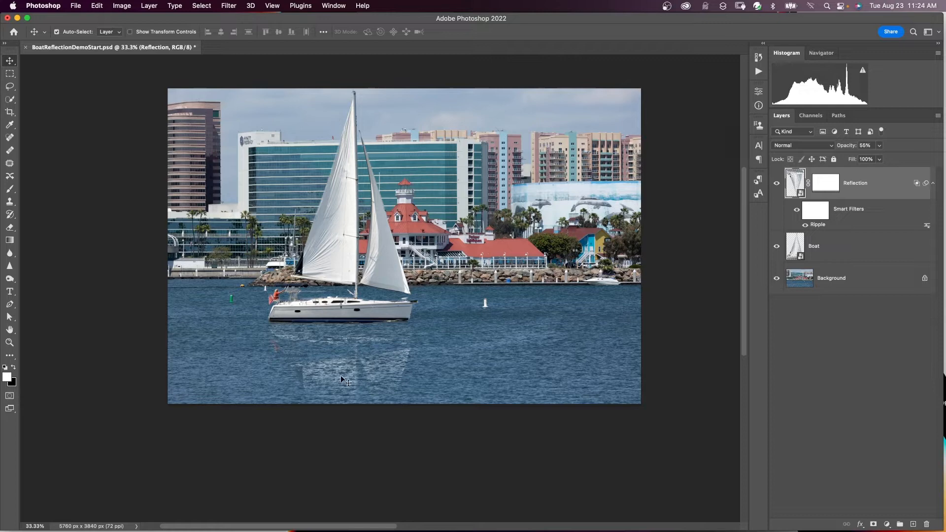
mouse_move(374, 371)
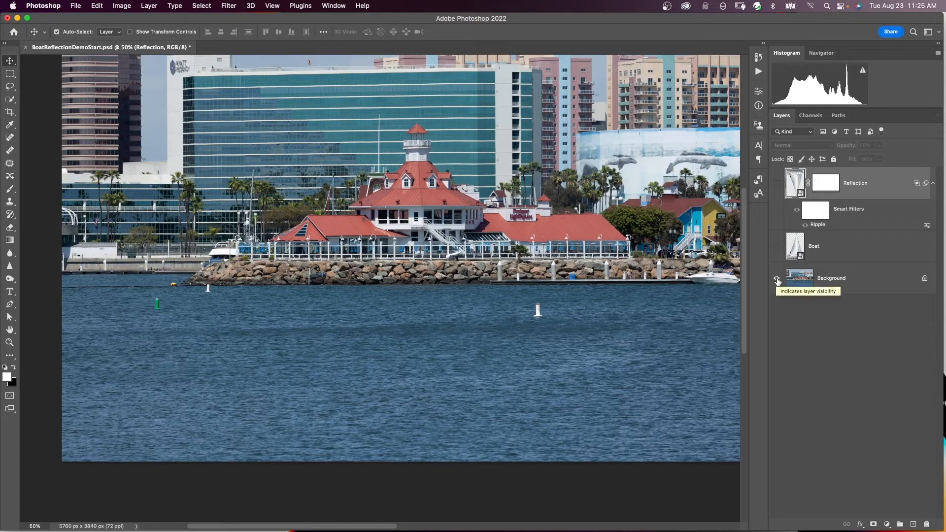
left_click(777, 245)
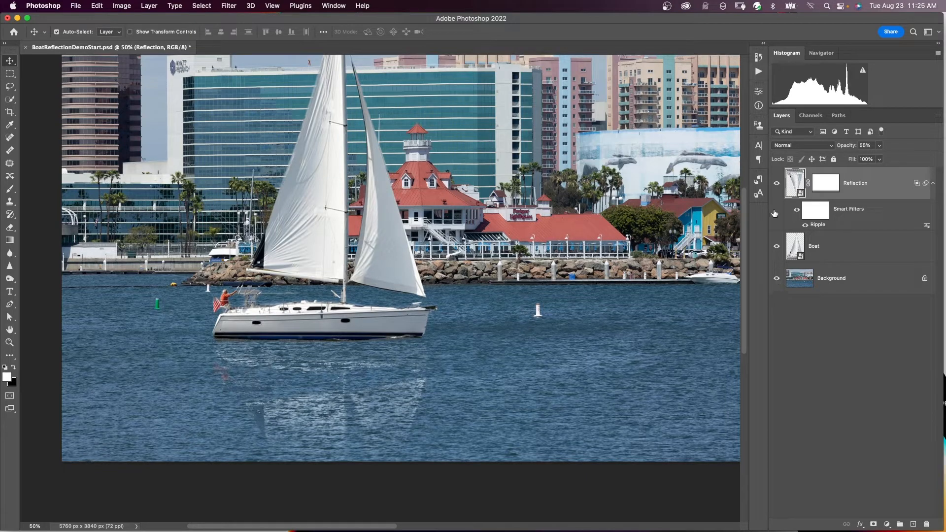
left_click(777, 186)
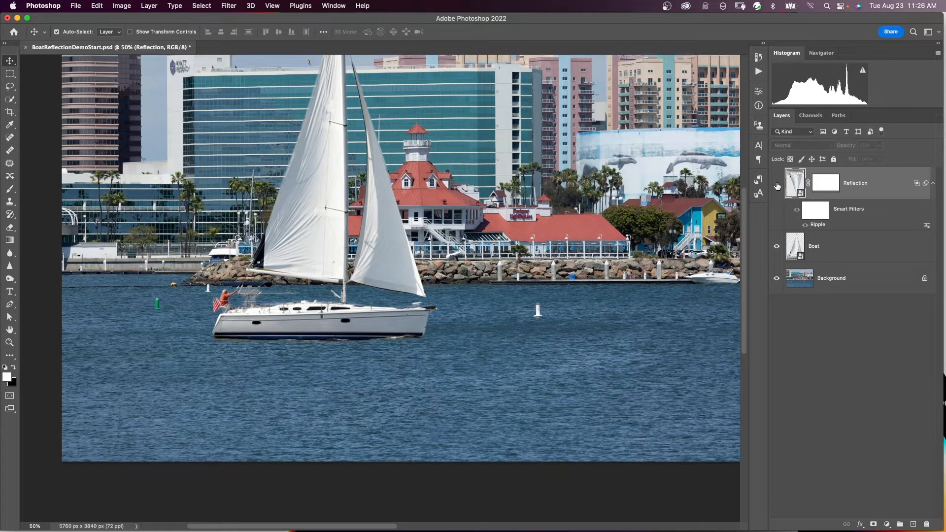
left_click(777, 185)
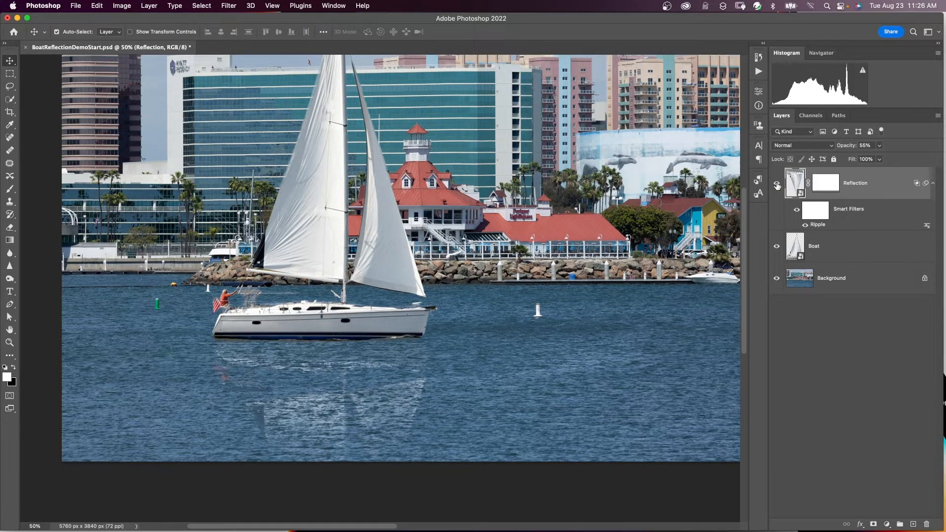
left_click(777, 184)
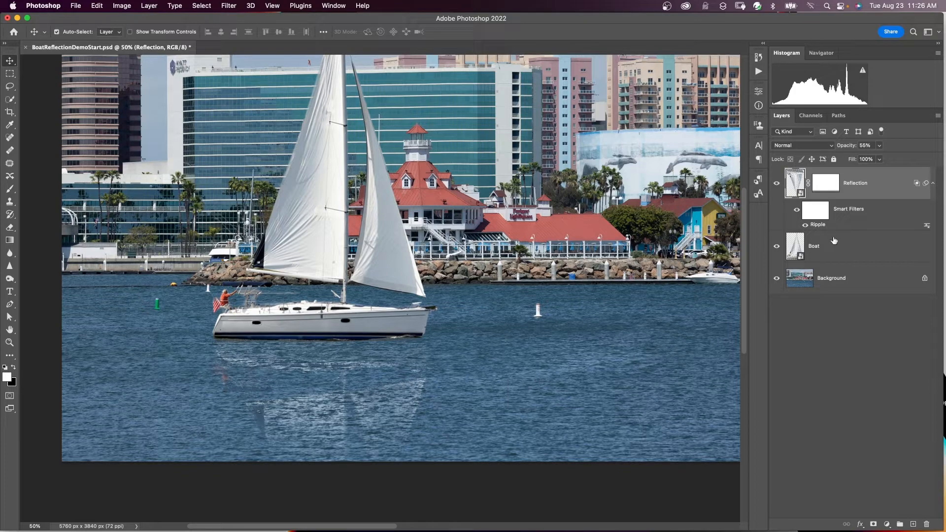
mouse_move(816, 228)
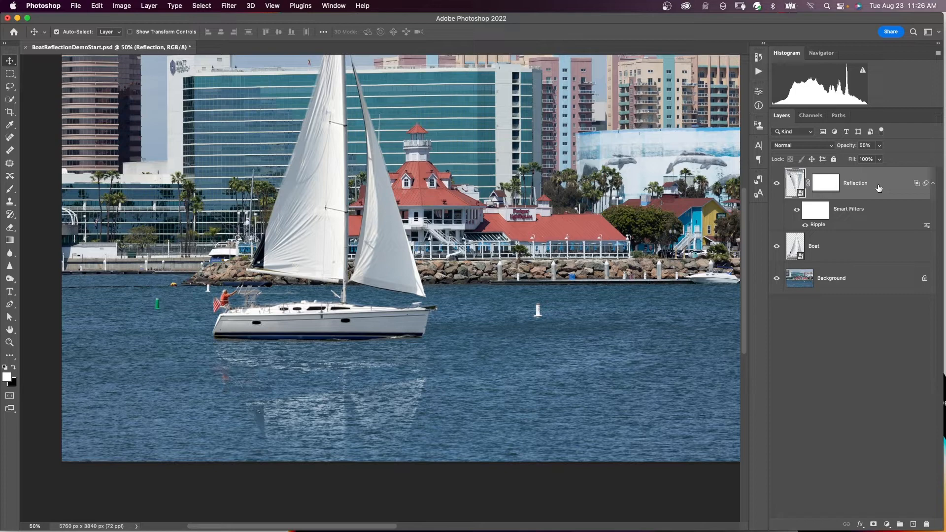
left_click(464, 47)
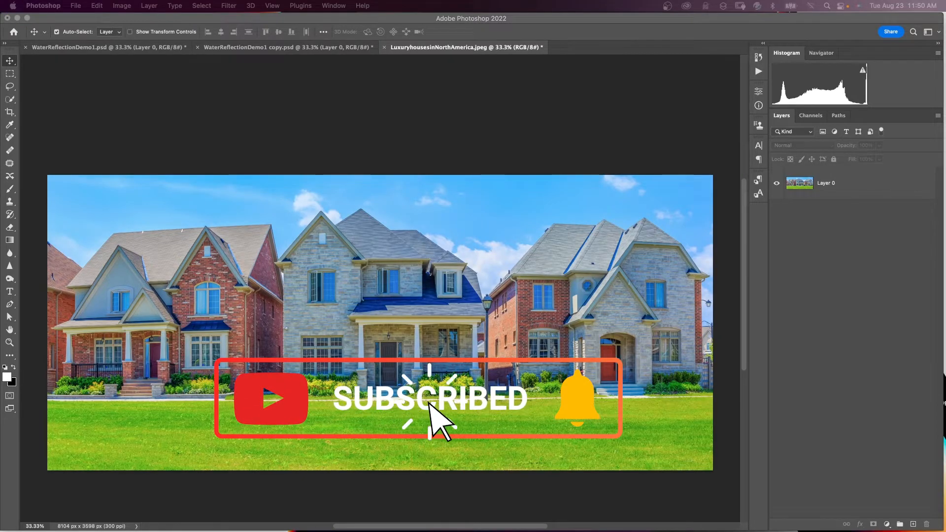
mouse_move(588, 419)
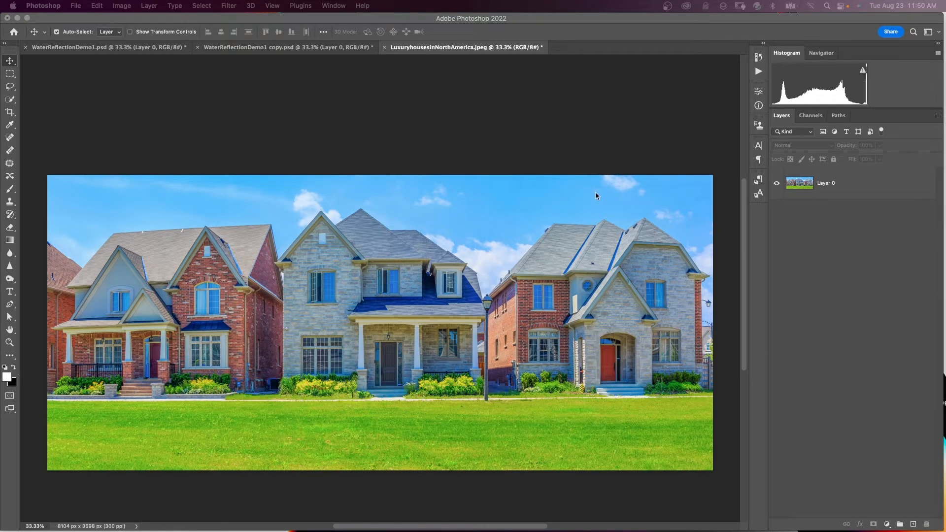
Step: Select Layer 0 in the LuxuryhousesinNorthAmerica.jpeg document
left_click(844, 183)
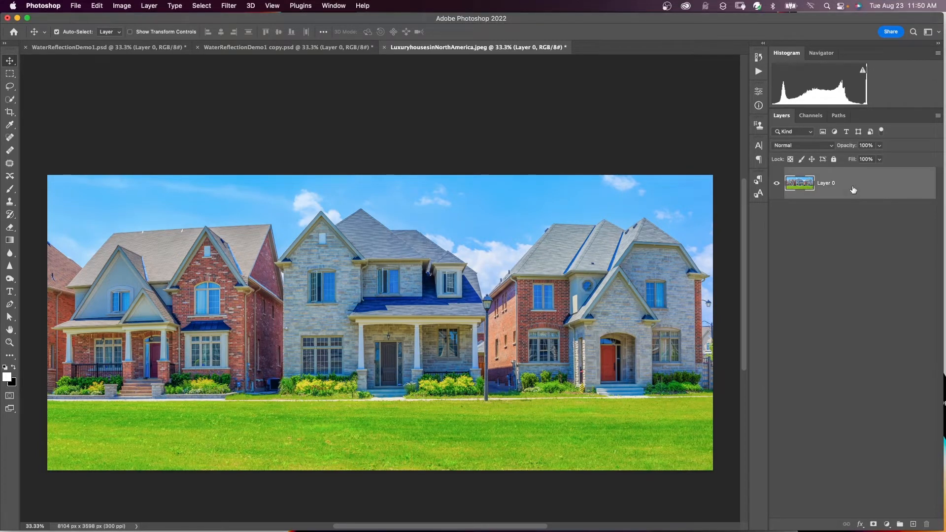
mouse_move(403, 189)
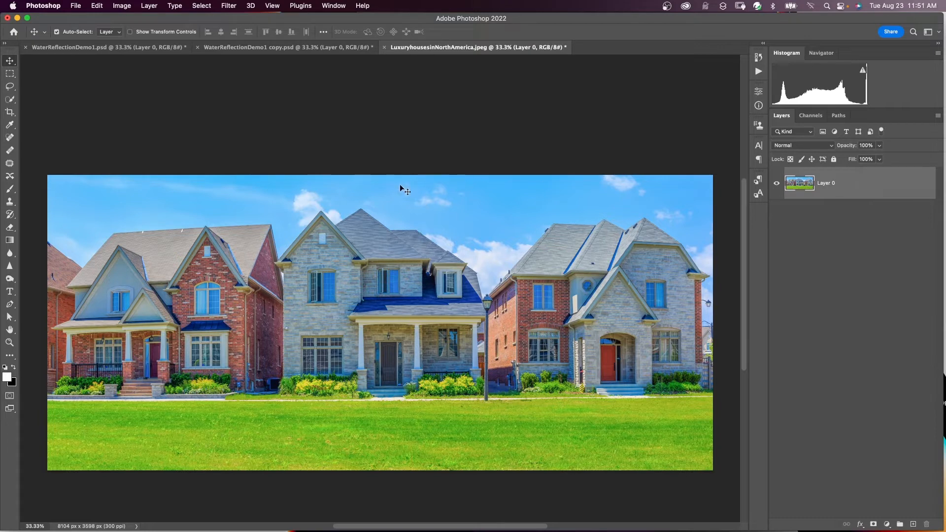
Step: Extend the canvas upward with a Content-Aware crop to add more sky
left_click(10, 113)
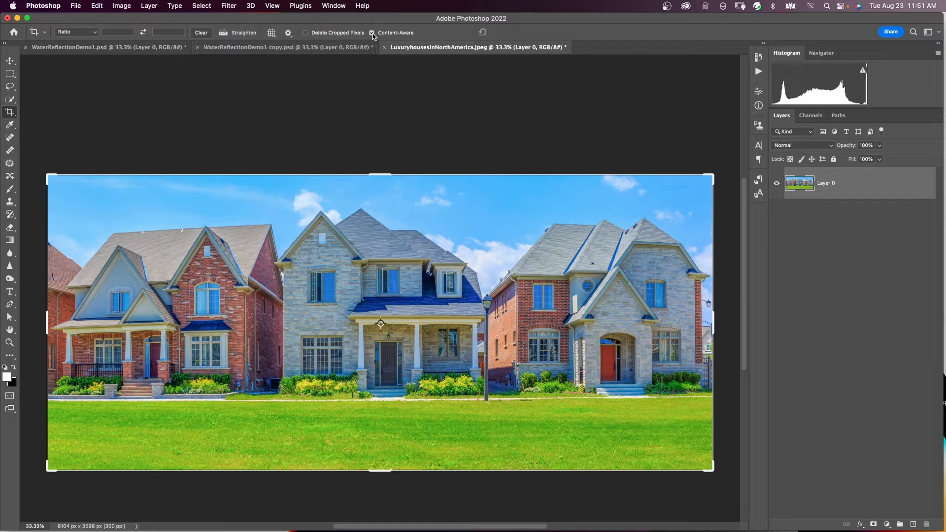
left_click(372, 32)
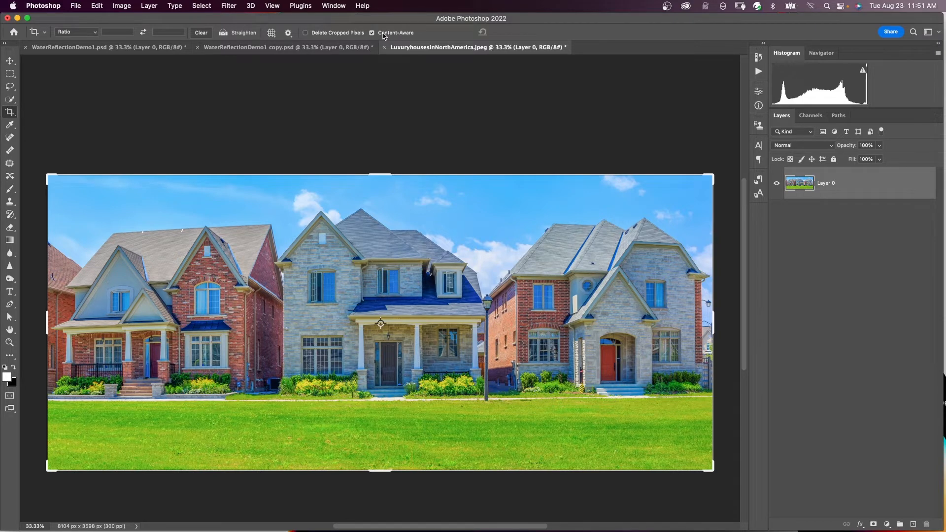
mouse_move(345, 71)
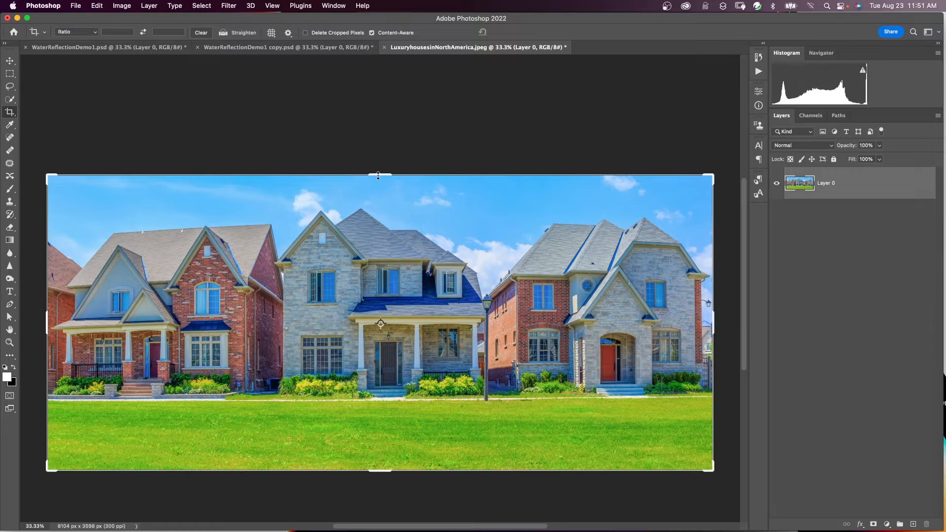
left_click_drag(378, 175, 372, 138)
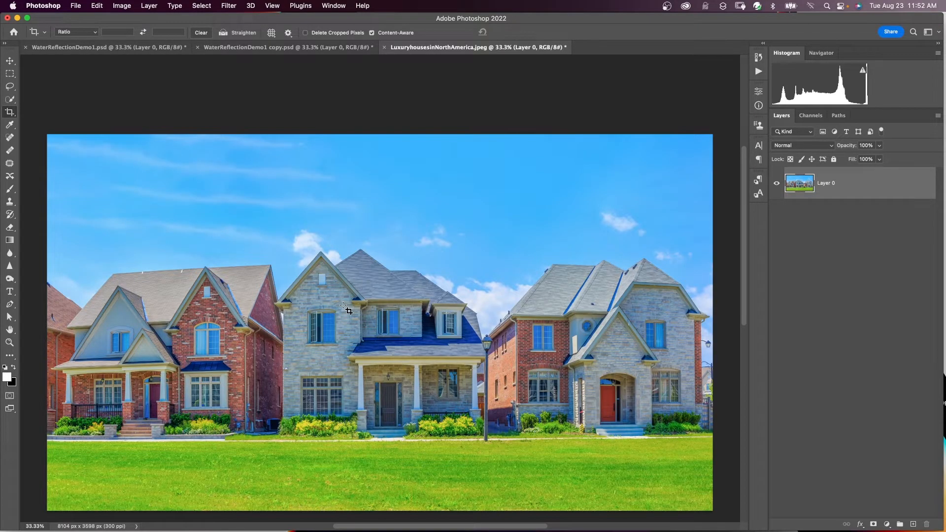
mouse_move(482, 473)
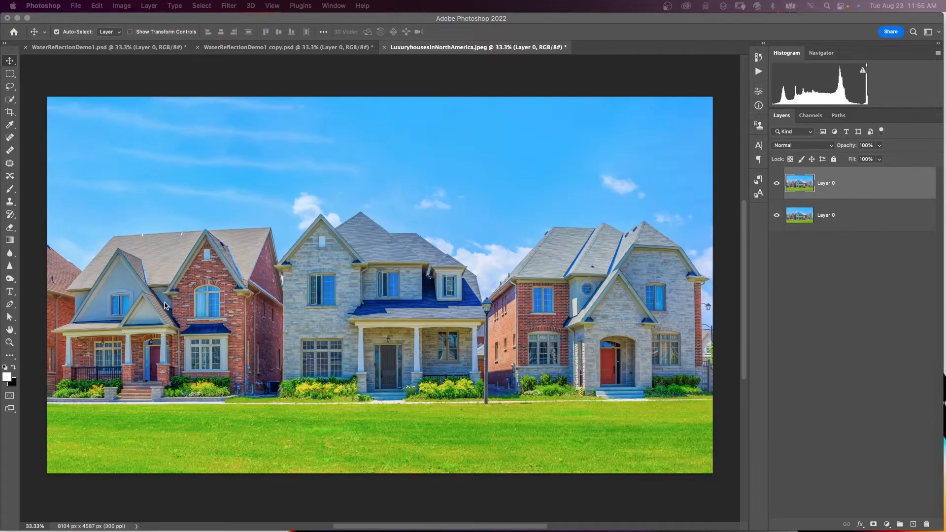
Step: Flip the duplicated houses layer vertically through the transform menu
left_click(10, 73)
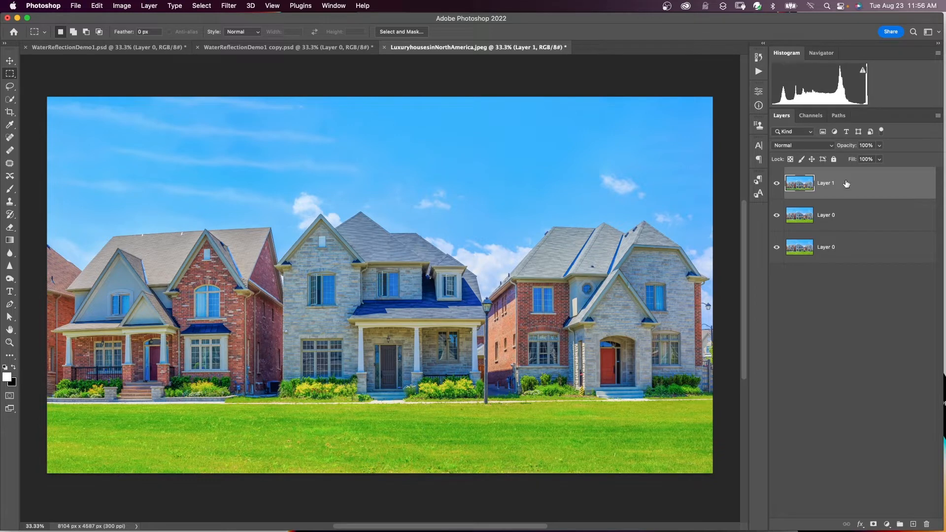
right_click(379, 260)
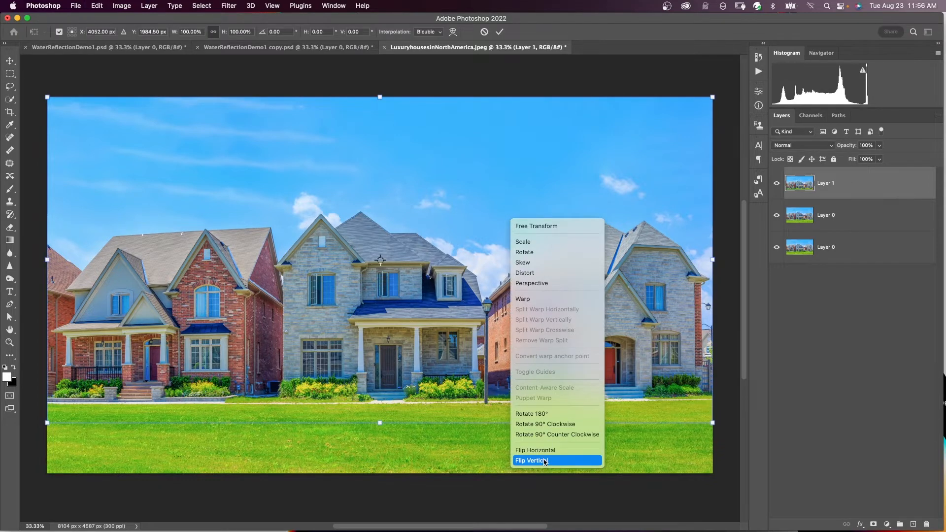
left_click(531, 460)
type("Reflection")
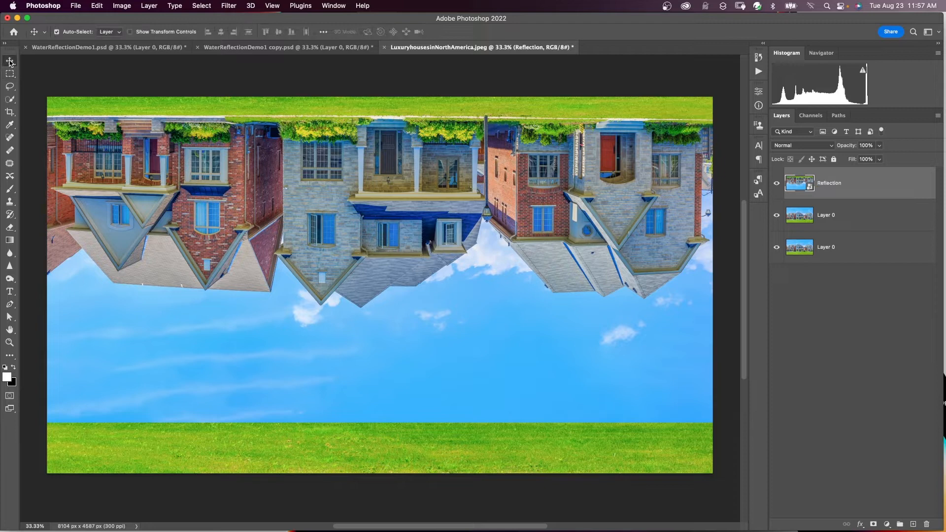
mouse_move(404, 218)
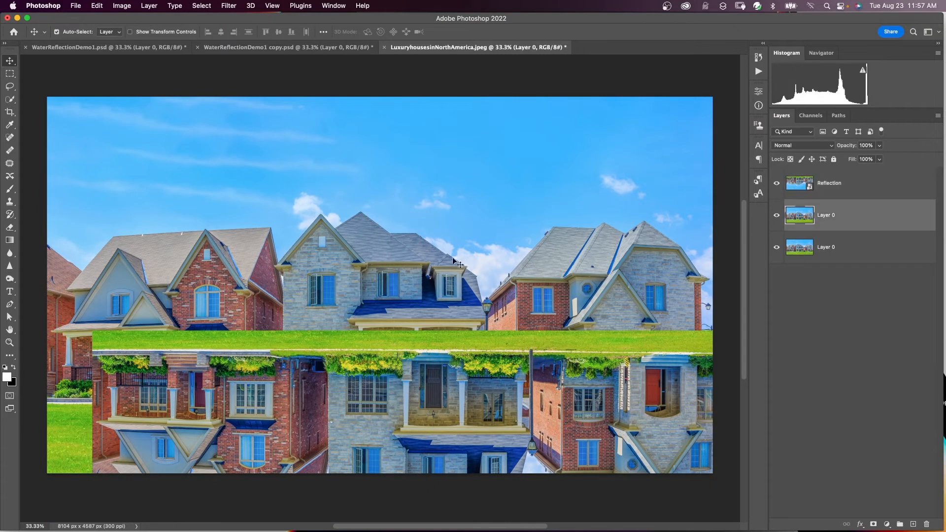
mouse_move(377, 268)
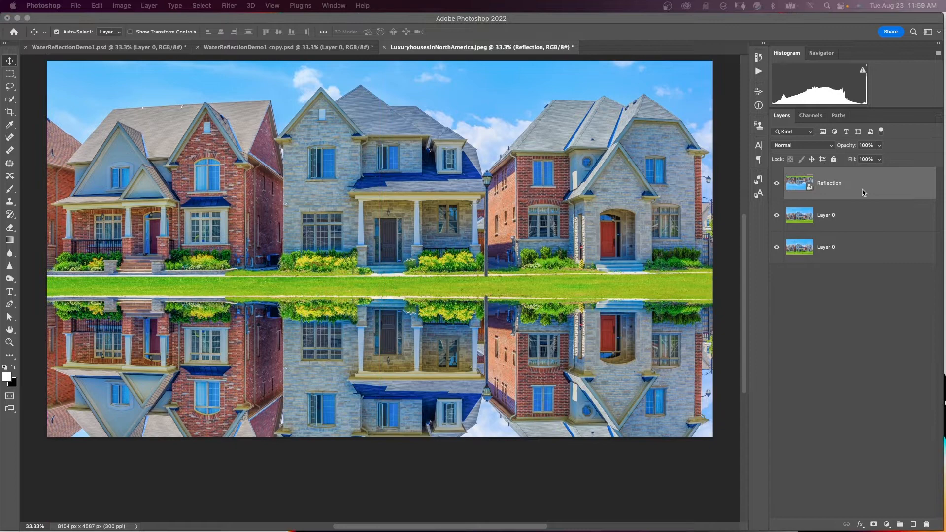
mouse_move(860, 215)
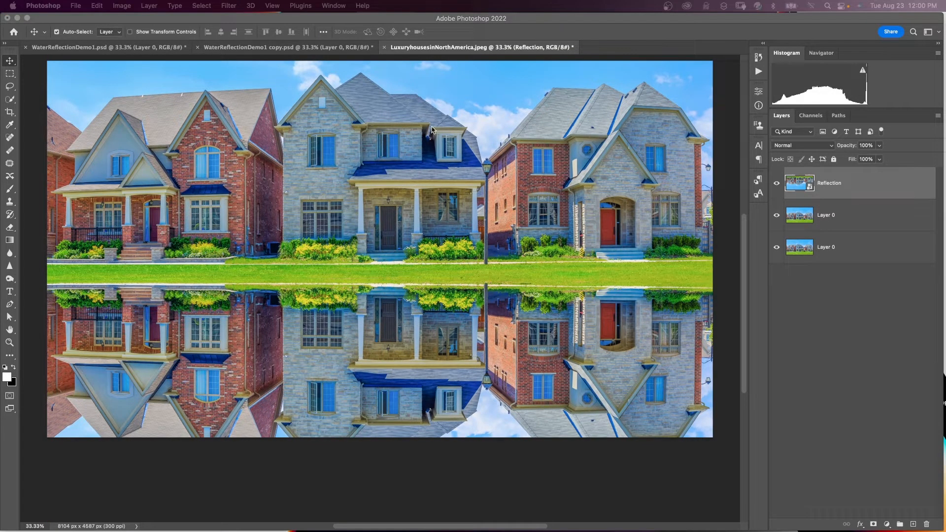
mouse_move(382, 308)
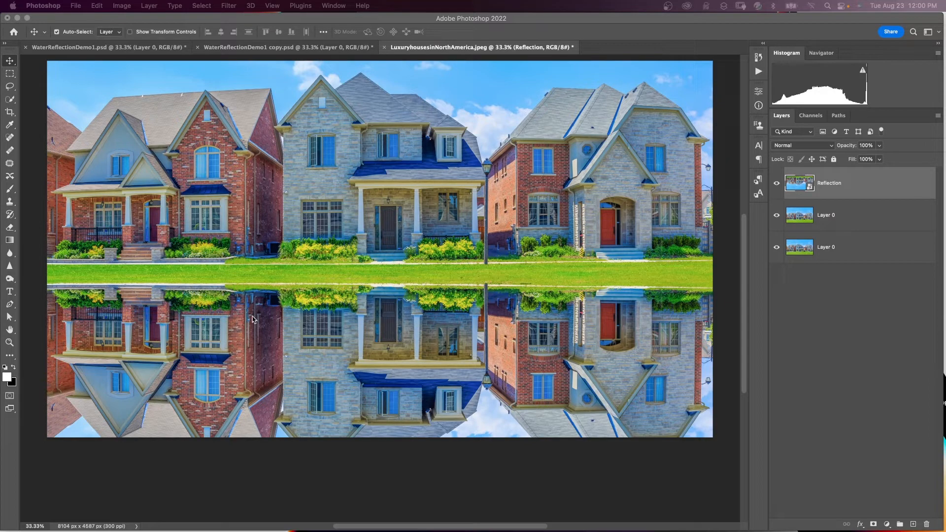
mouse_move(413, 336)
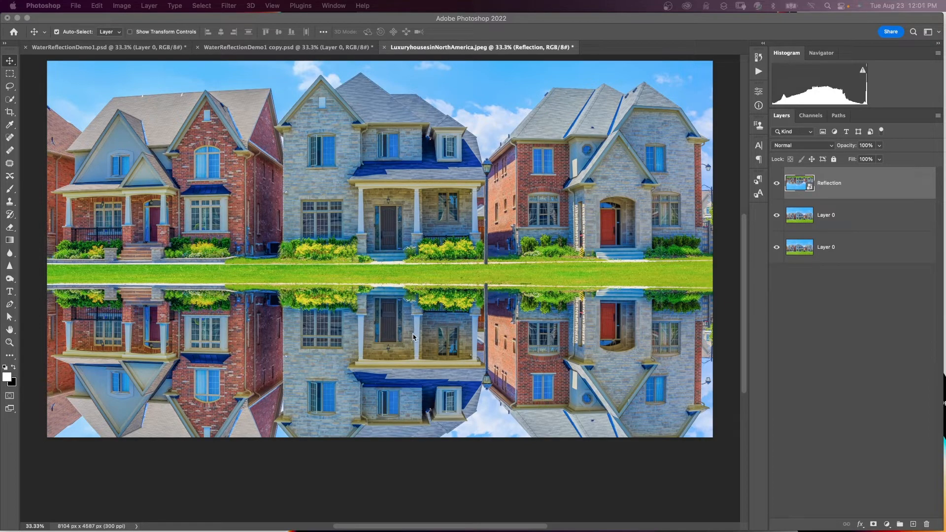
mouse_move(723, 284)
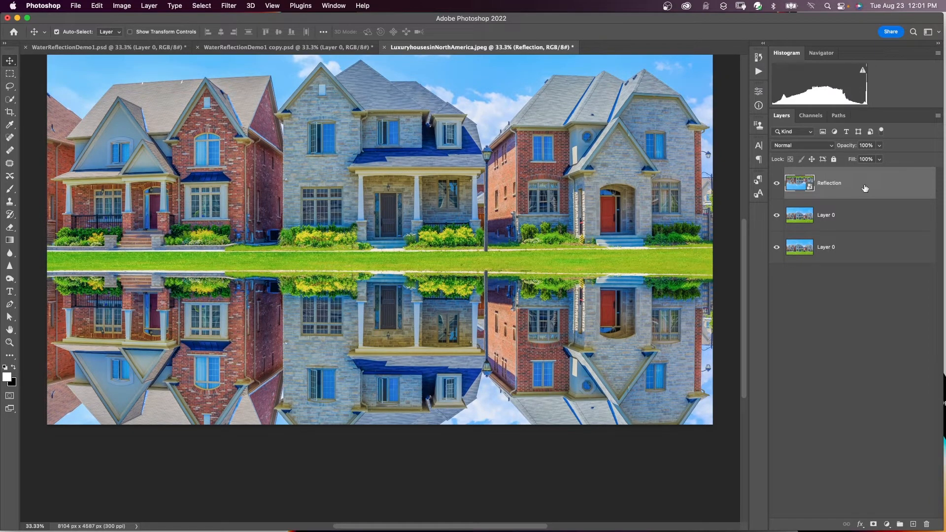
Step: Apply a Motion Blur smart filter to the Reflection layer, then reopen and confirm it
left_click(228, 6)
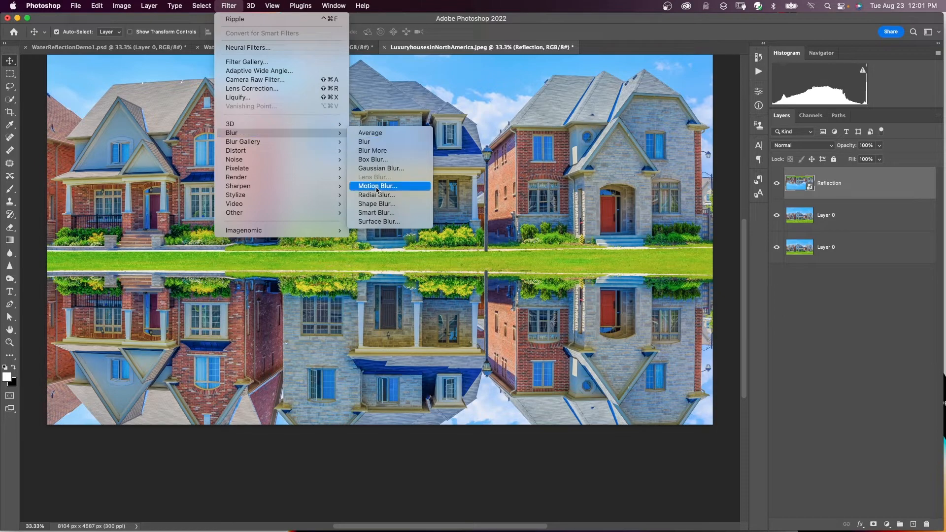
left_click(376, 185)
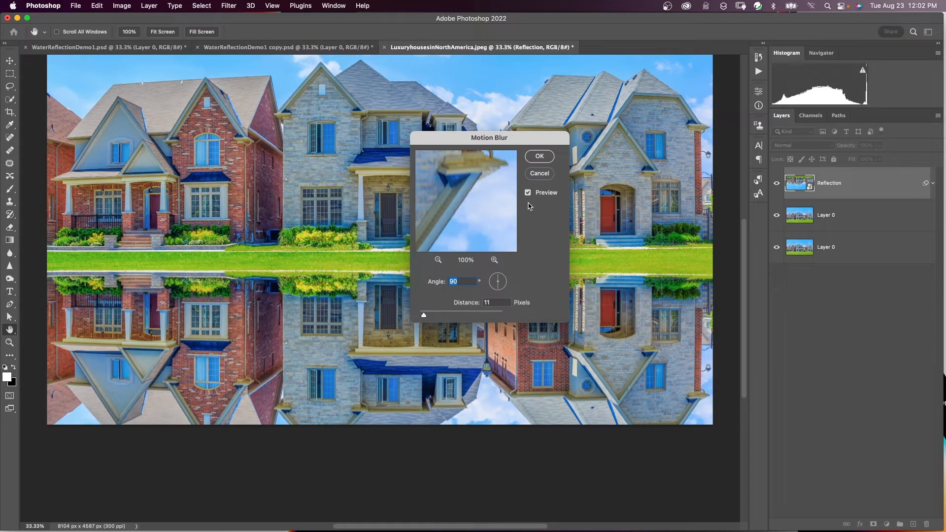
left_click(539, 155)
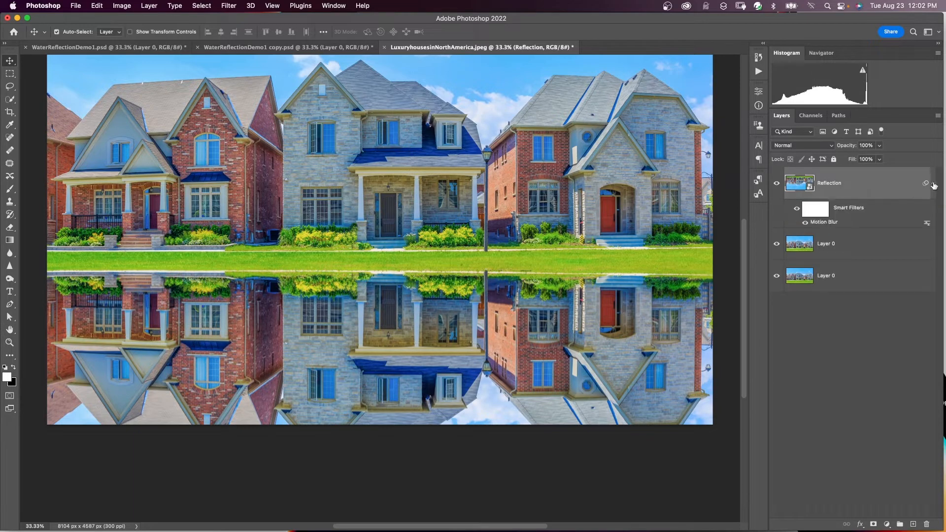
mouse_move(848, 215)
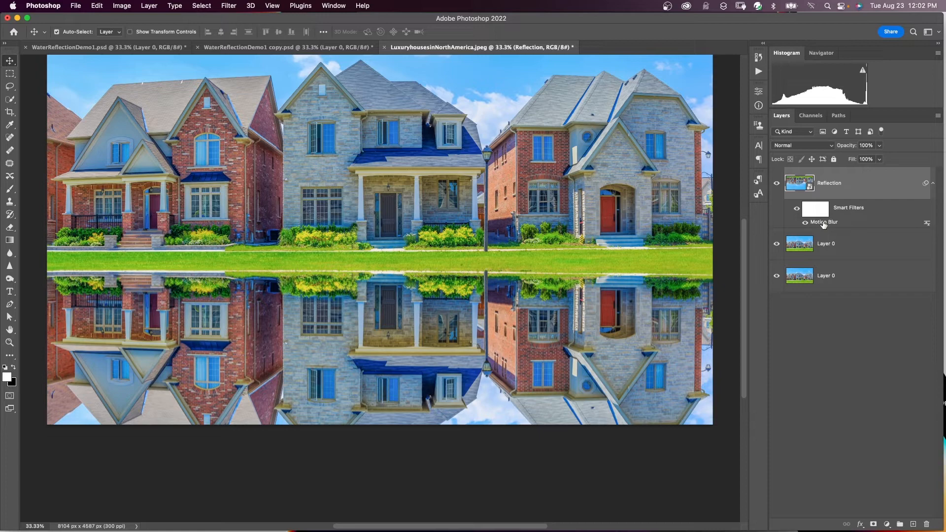
double_click(824, 221)
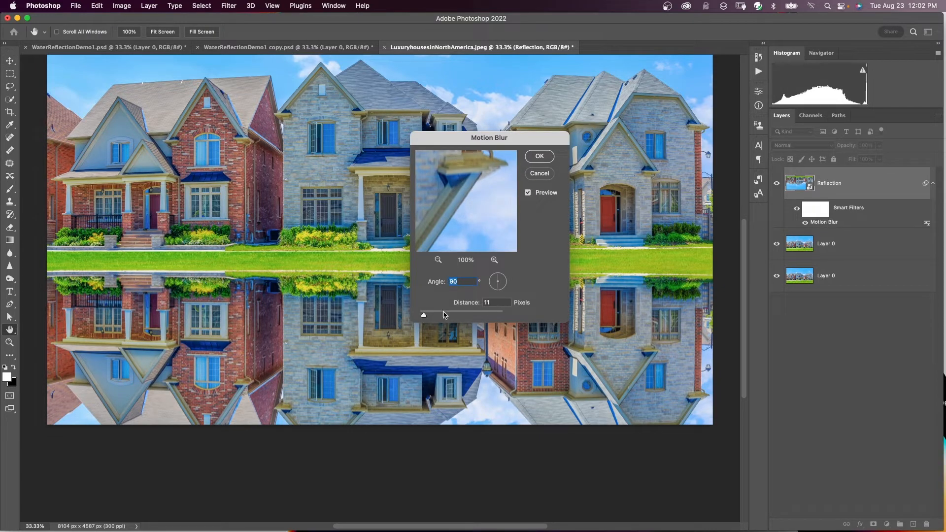
left_click(538, 156)
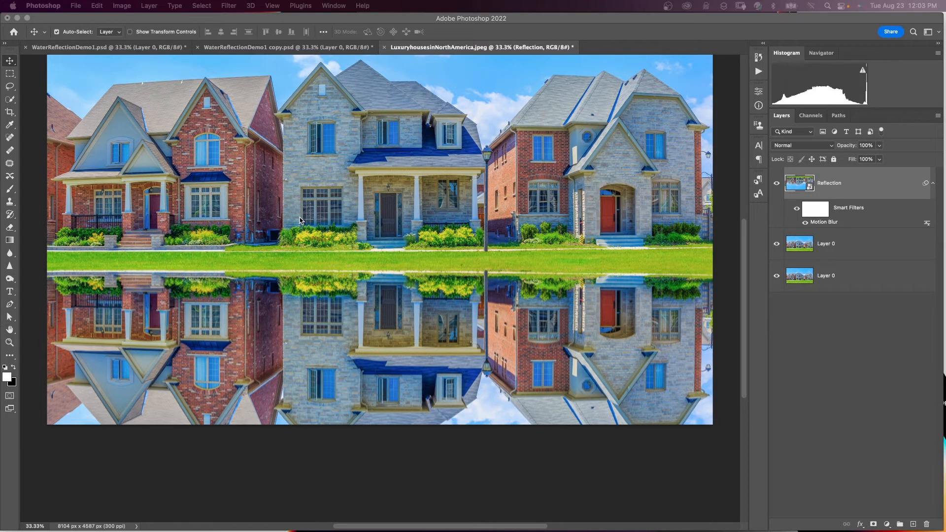
mouse_move(484, 237)
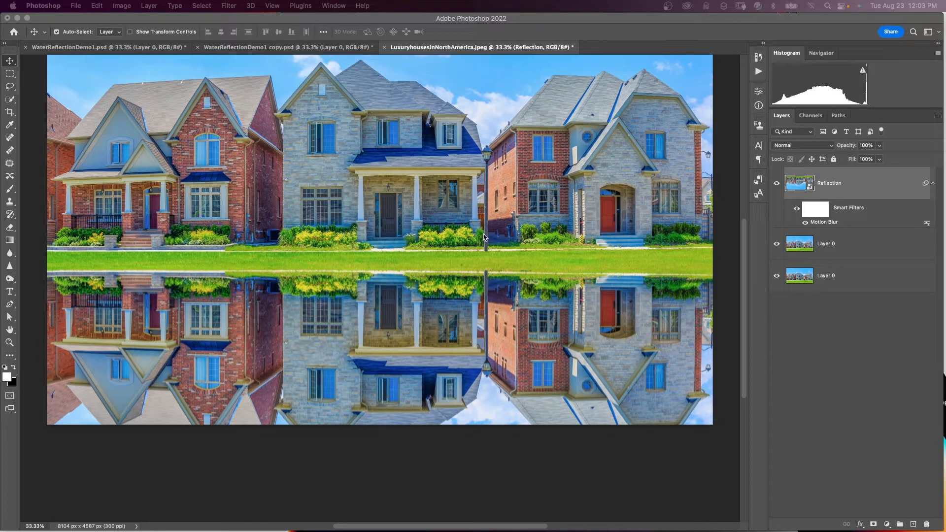
mouse_move(316, 101)
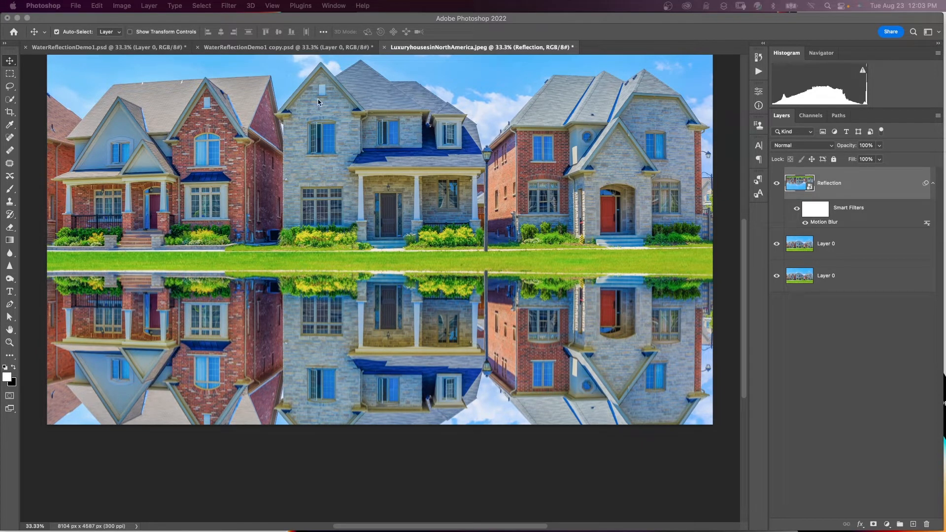
Step: Add a Ripple filter at about 377% with Medium size to the Reflection layer
left_click(228, 5)
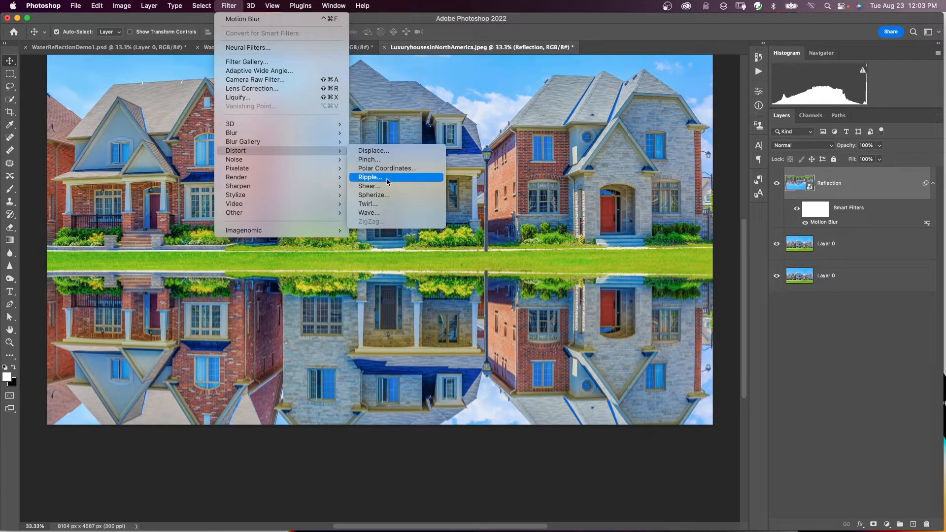
left_click(369, 177)
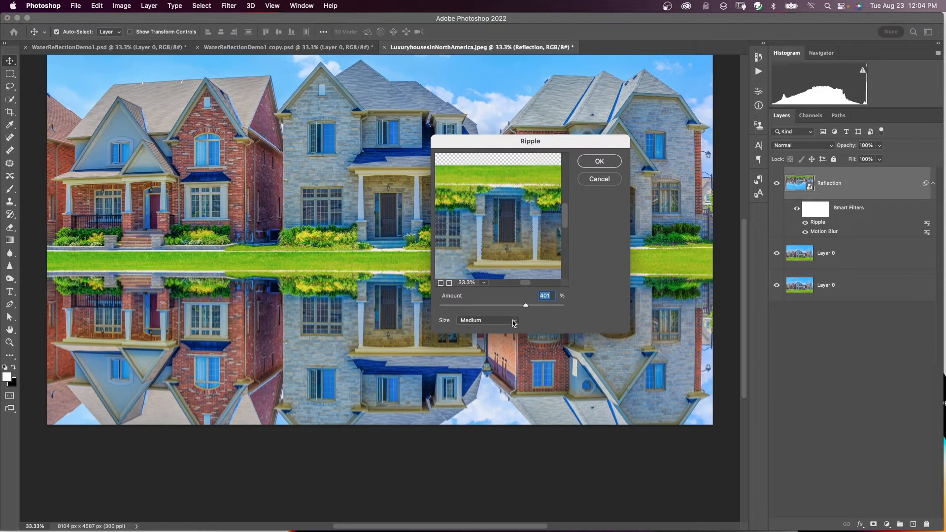
mouse_move(540, 306)
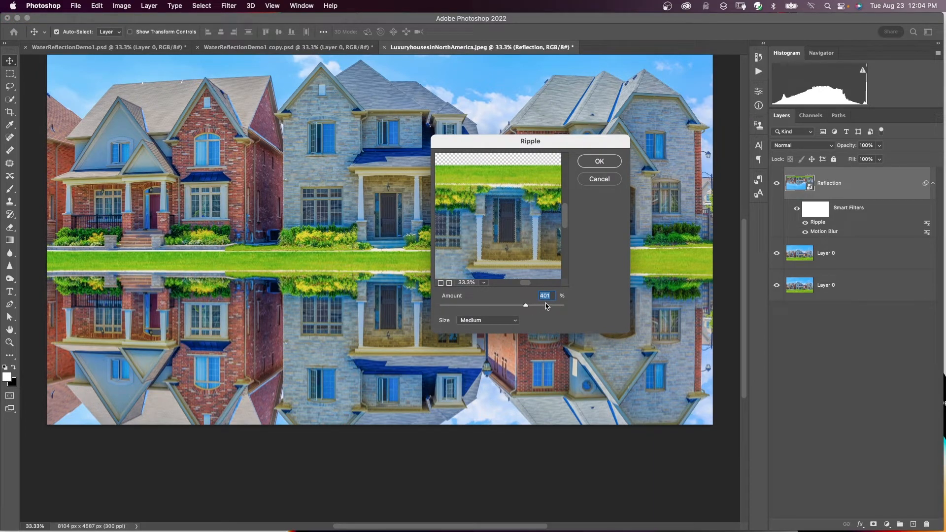
left_click(598, 161)
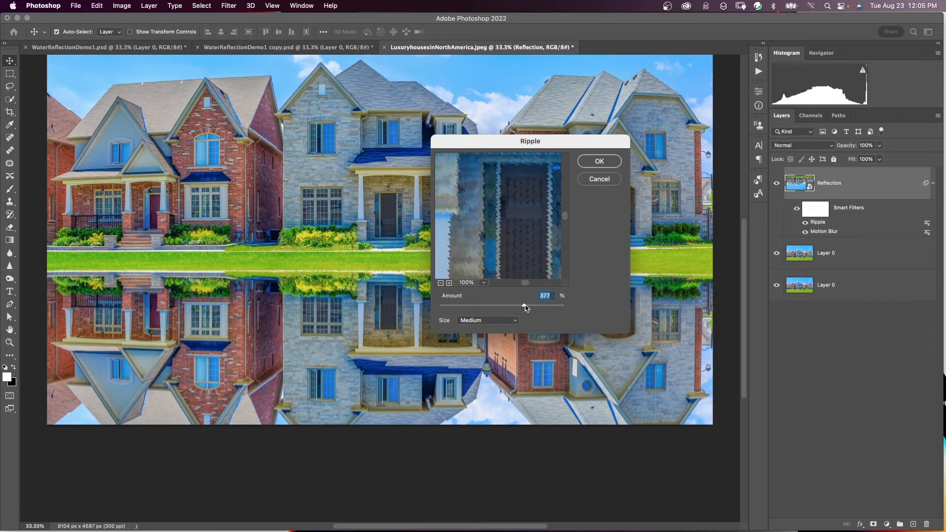
left_click(599, 161)
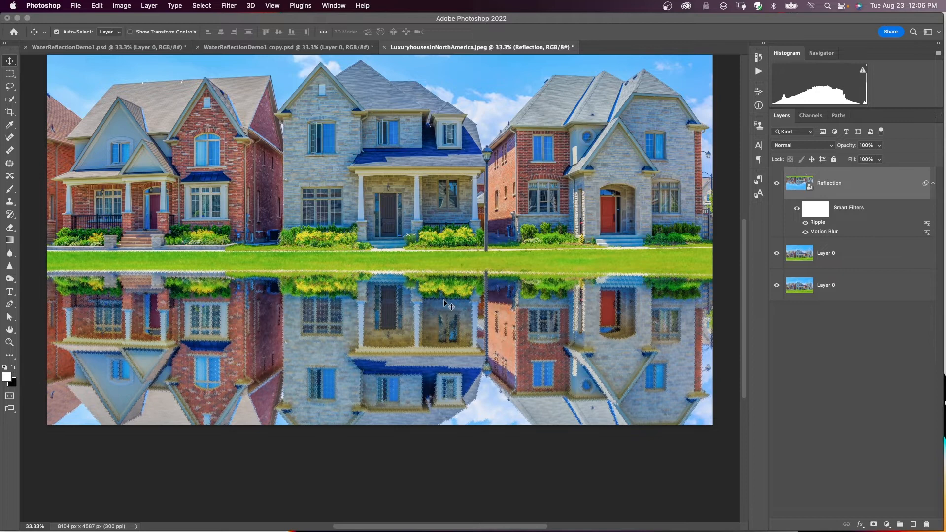
mouse_move(359, 335)
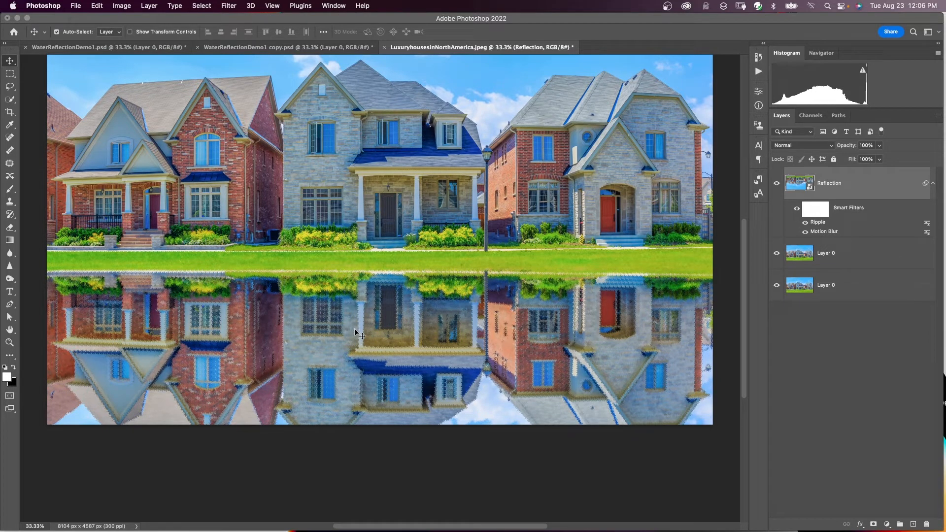
mouse_move(450, 349)
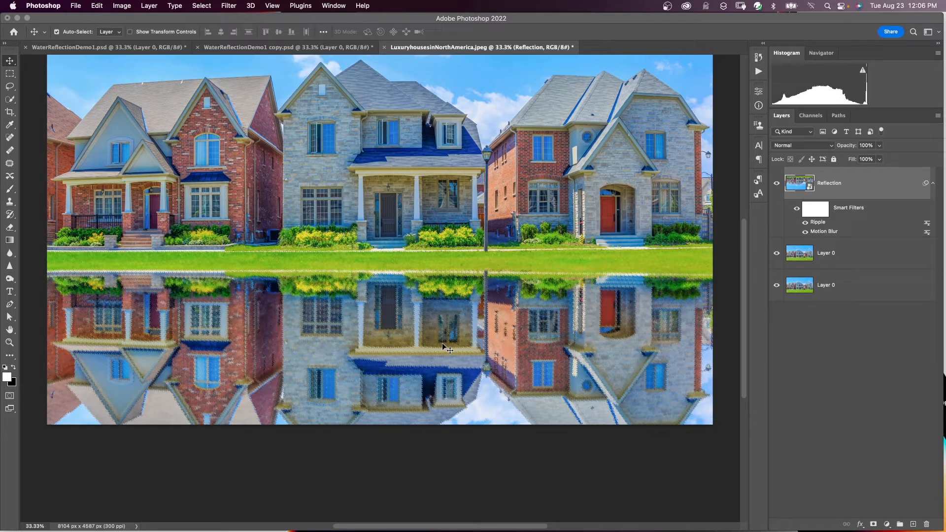
mouse_move(476, 291)
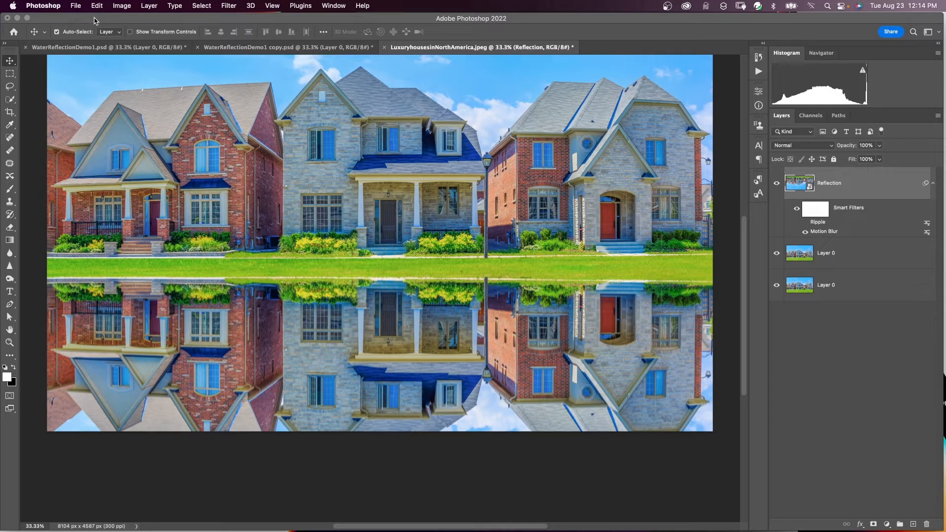
Step: Create a new document from the 200 × 330 px, 72 ppi preset with black background
left_click(76, 5)
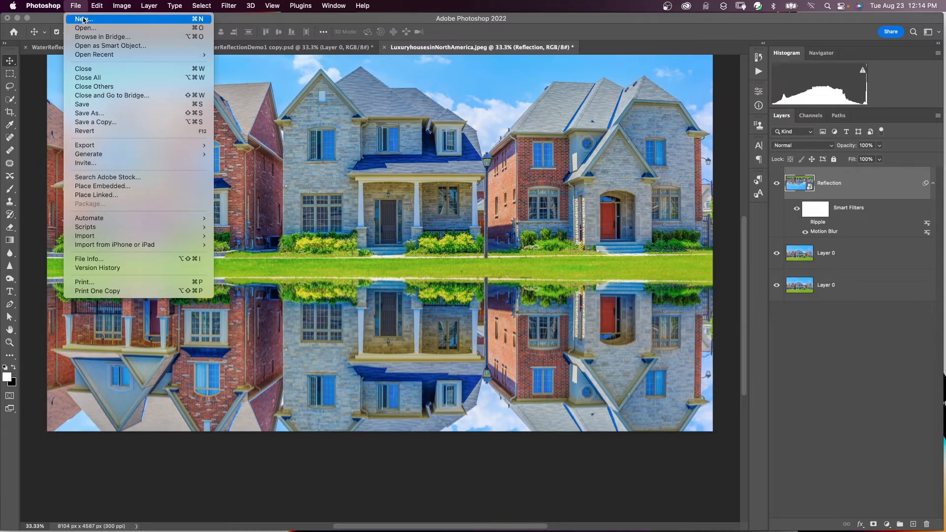
left_click(83, 19)
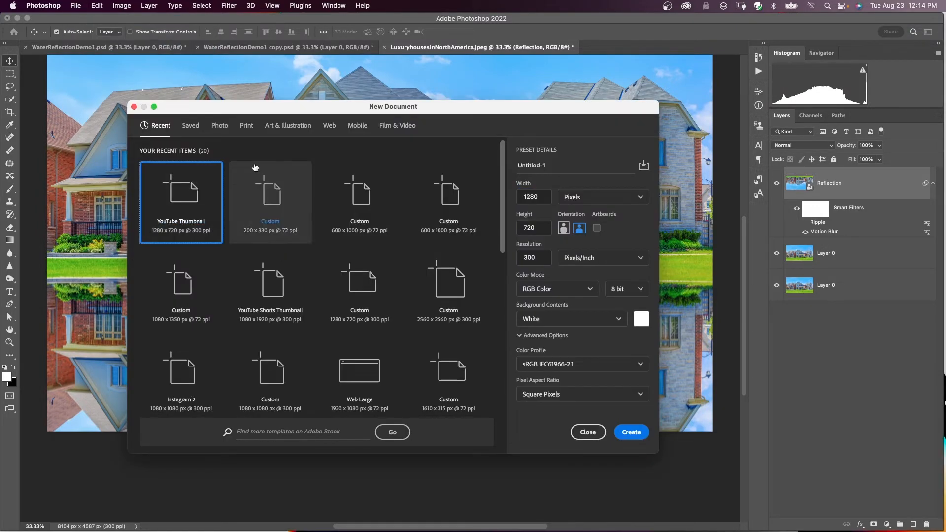
mouse_move(269, 195)
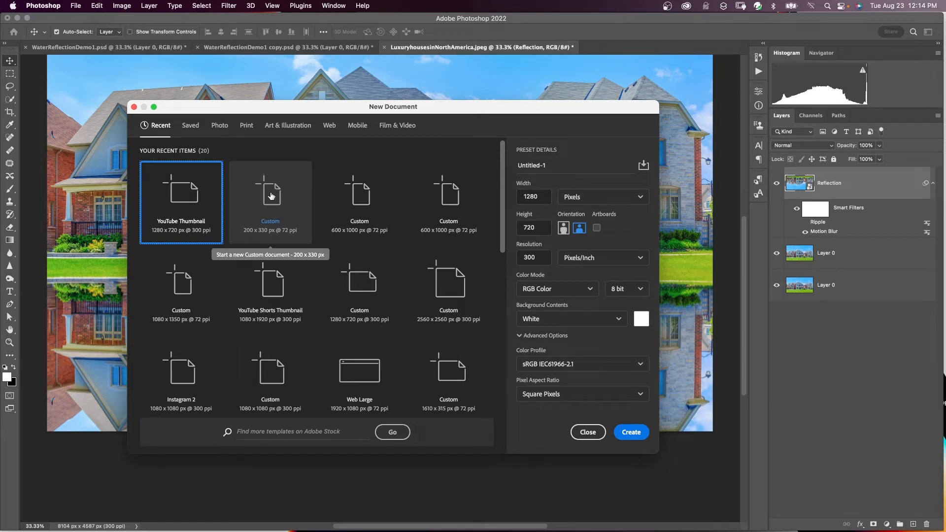
left_click(269, 199)
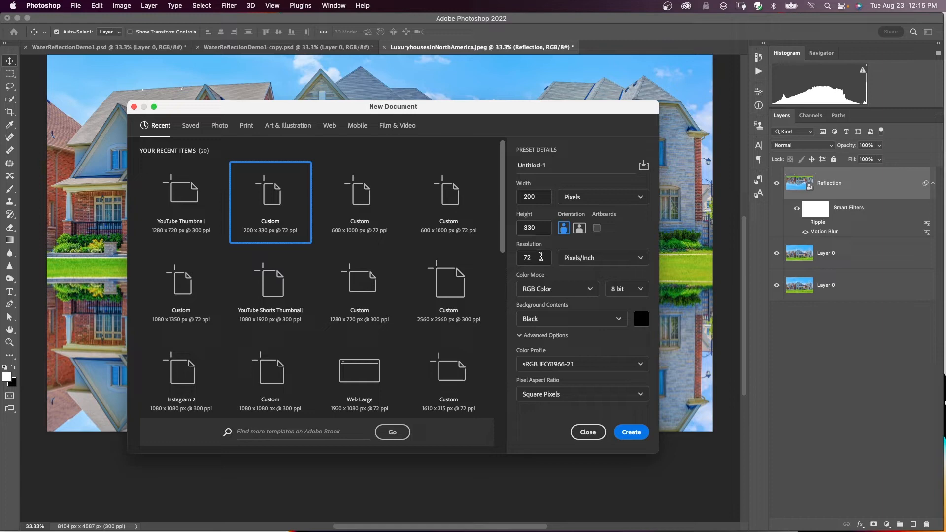
mouse_move(574, 294)
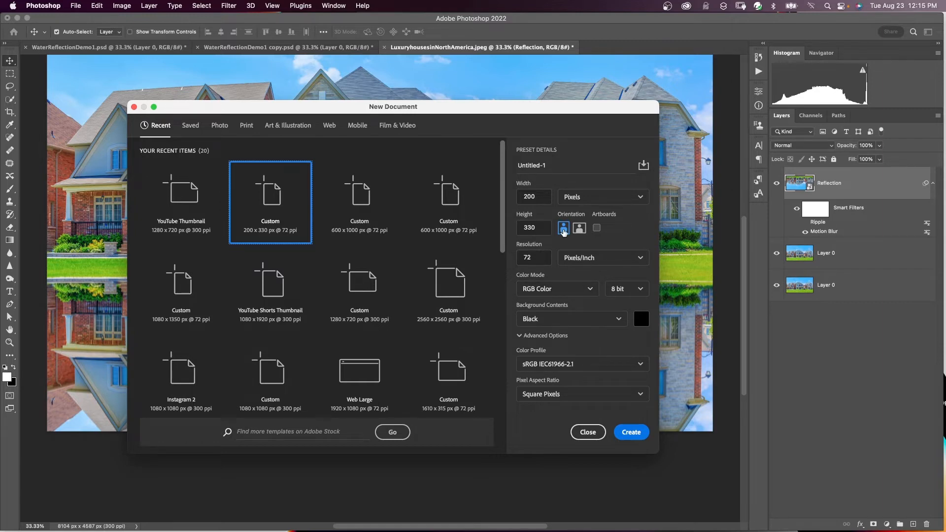
left_click(630, 432)
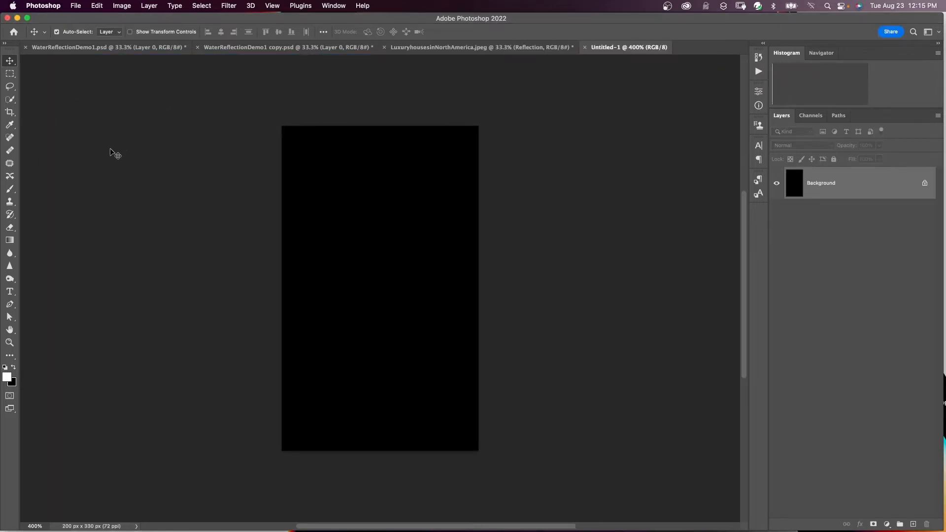
Step: Fill the black document with 400% uniform monochromatic noise
left_click(228, 5)
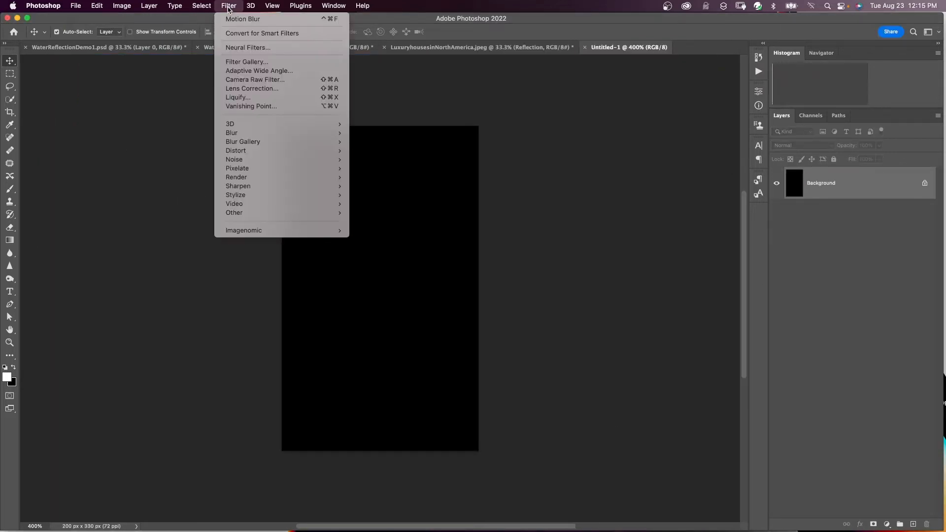
left_click(234, 159)
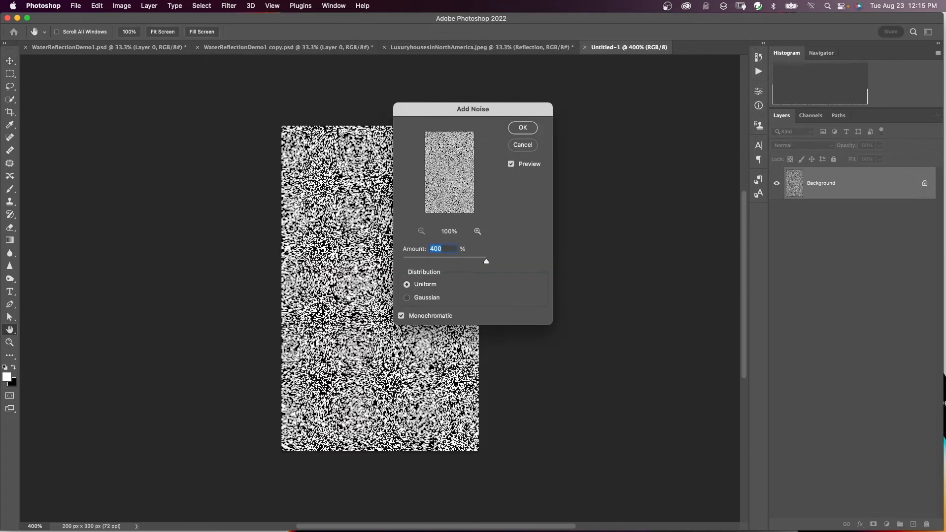
mouse_move(487, 263)
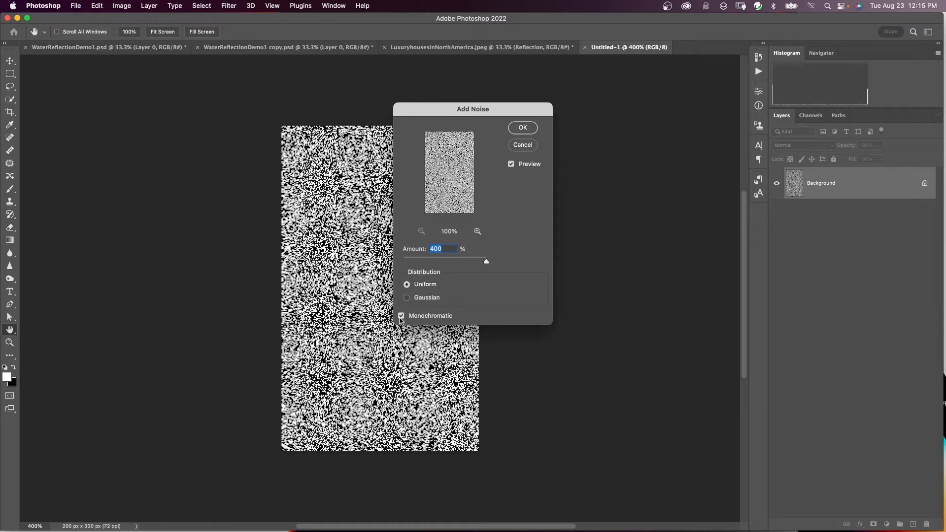
left_click(521, 127)
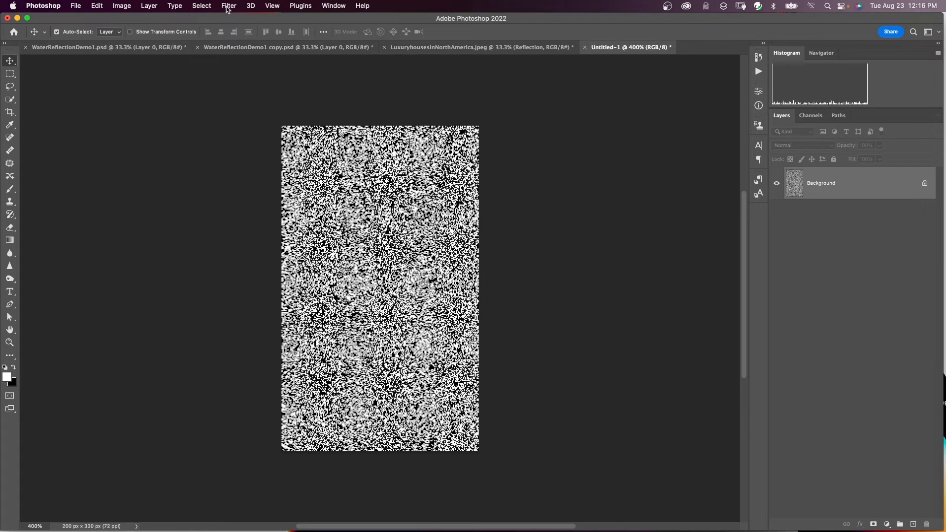
Step: Soften the noise into a grey texture with a small-radius Gaussian Blur
left_click(229, 5)
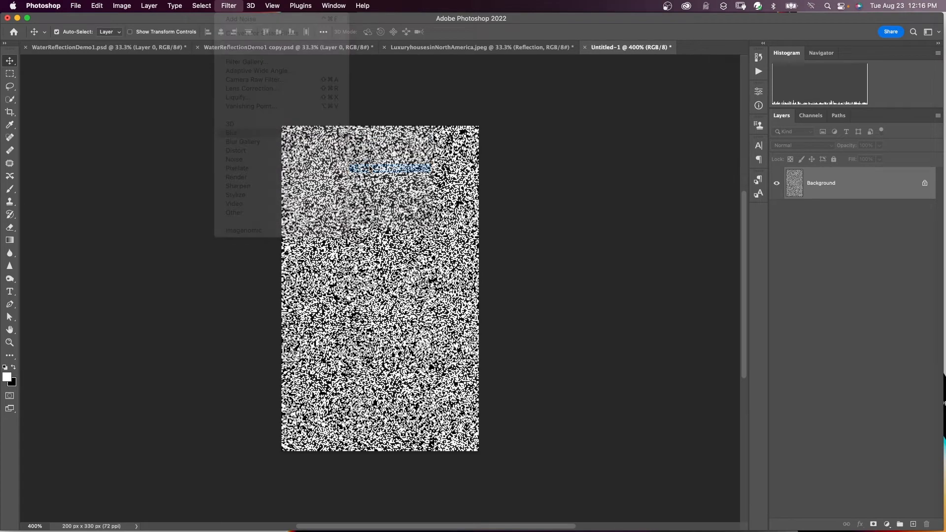
left_click(236, 133)
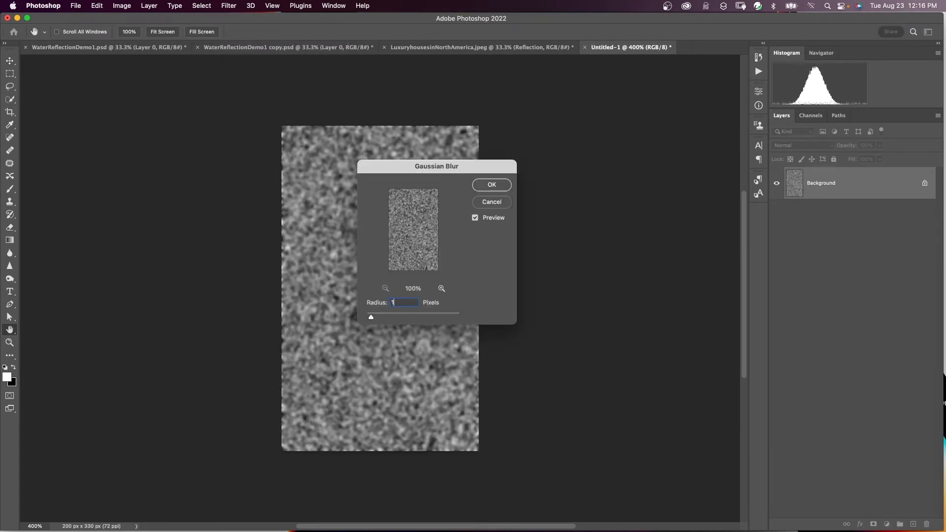
left_click(491, 185)
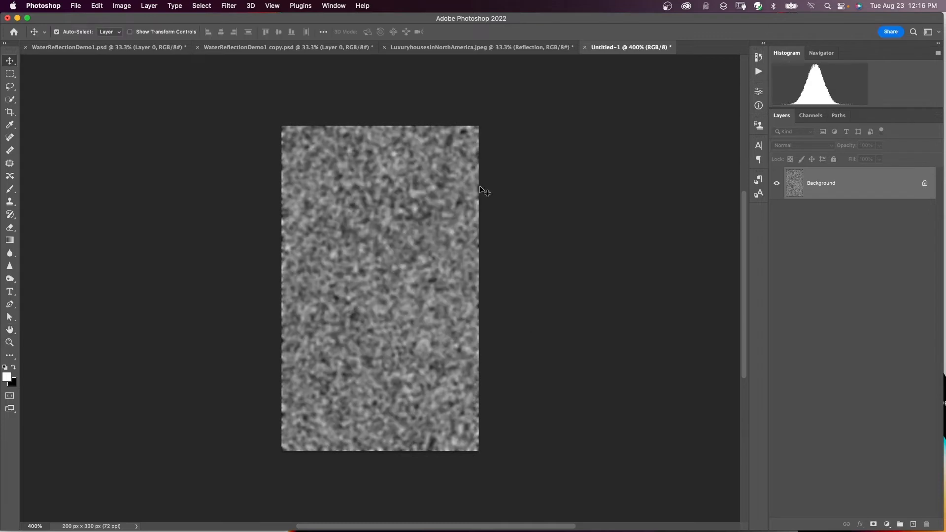
Step: Emboss only the Red channel of the noise texture
left_click(809, 116)
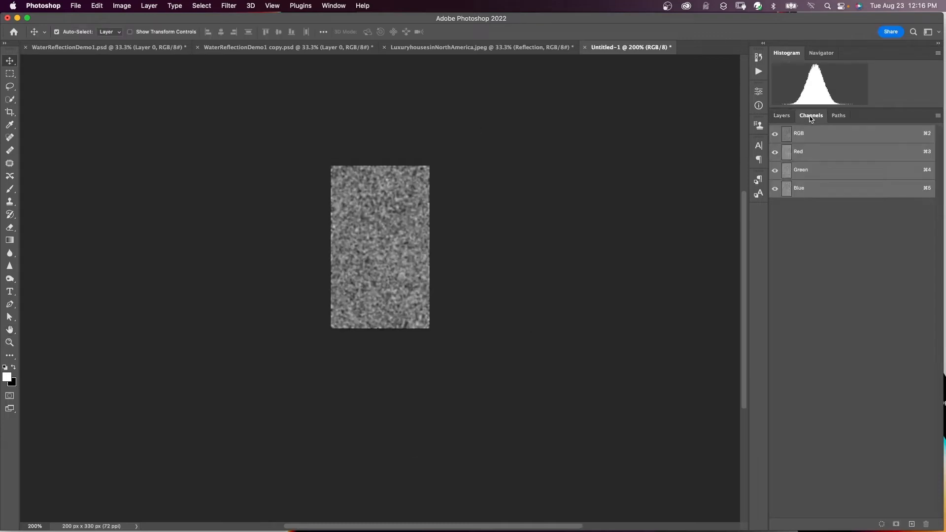
left_click(820, 152)
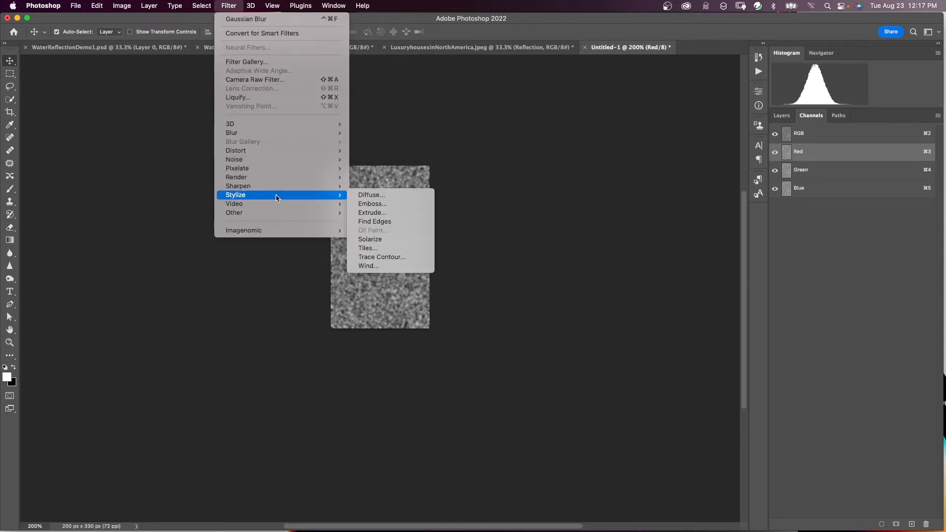
left_click(372, 204)
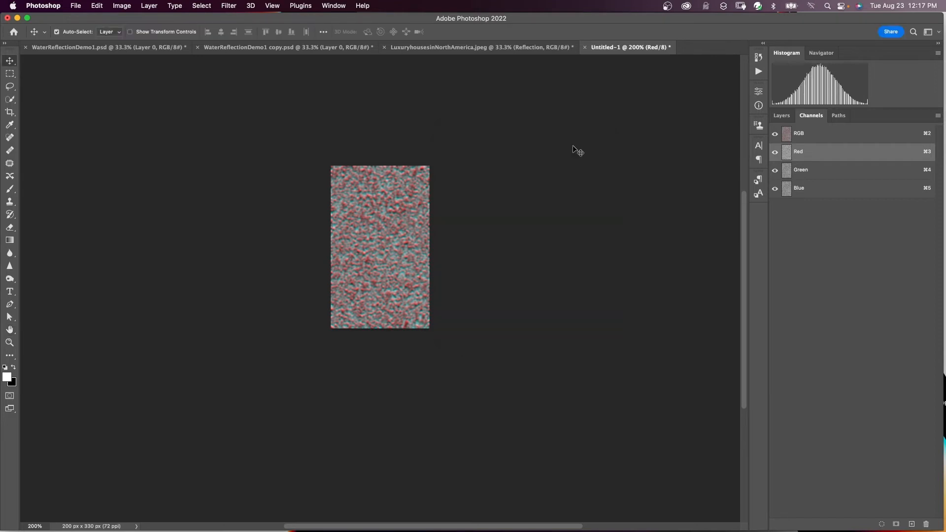
Step: Emboss the Green channel with a value of 180, then return to the Layers panel
left_click(800, 170)
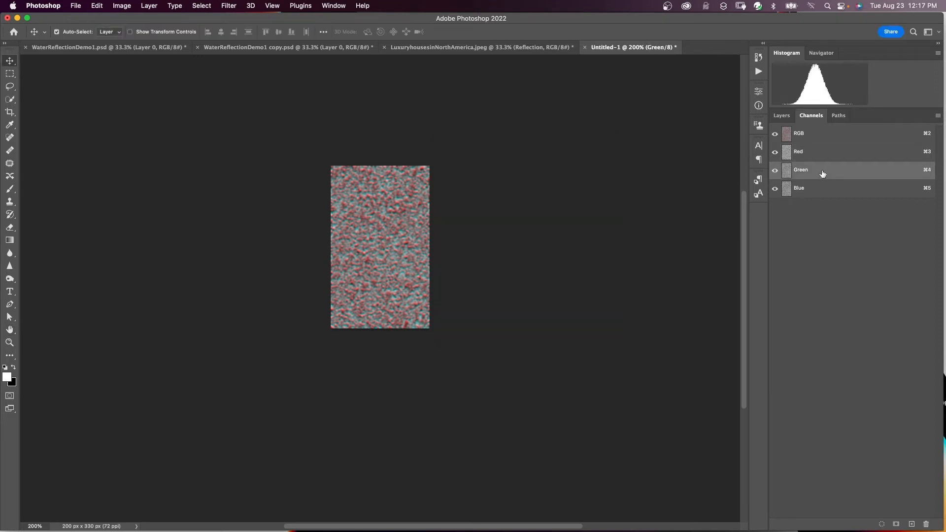
left_click(228, 5)
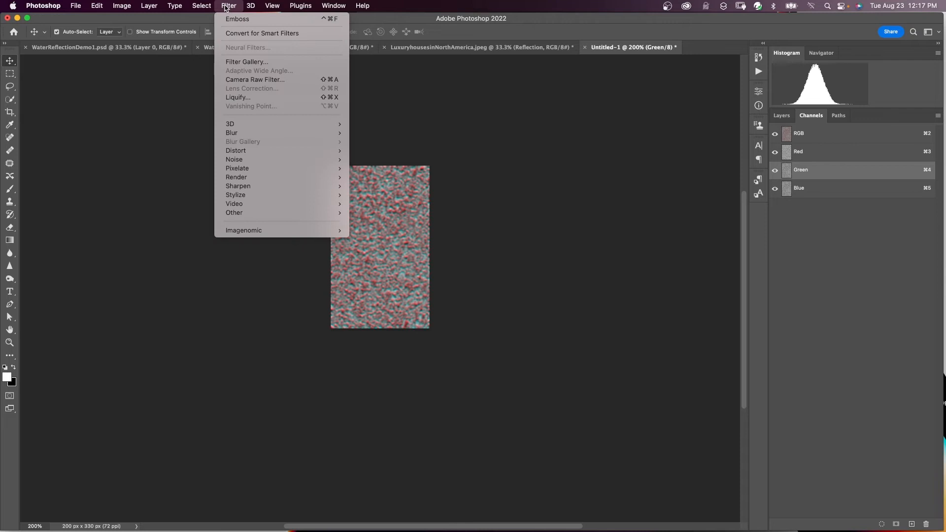
left_click(237, 19)
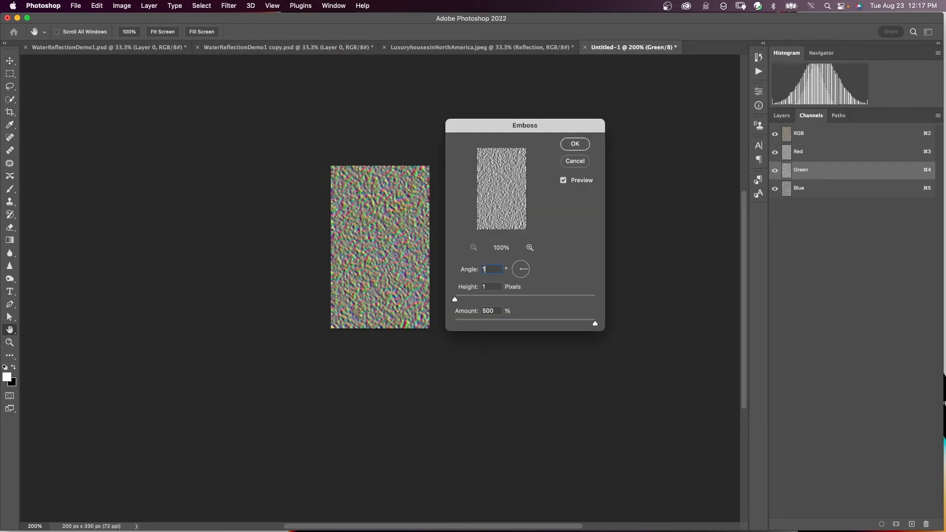
type("180")
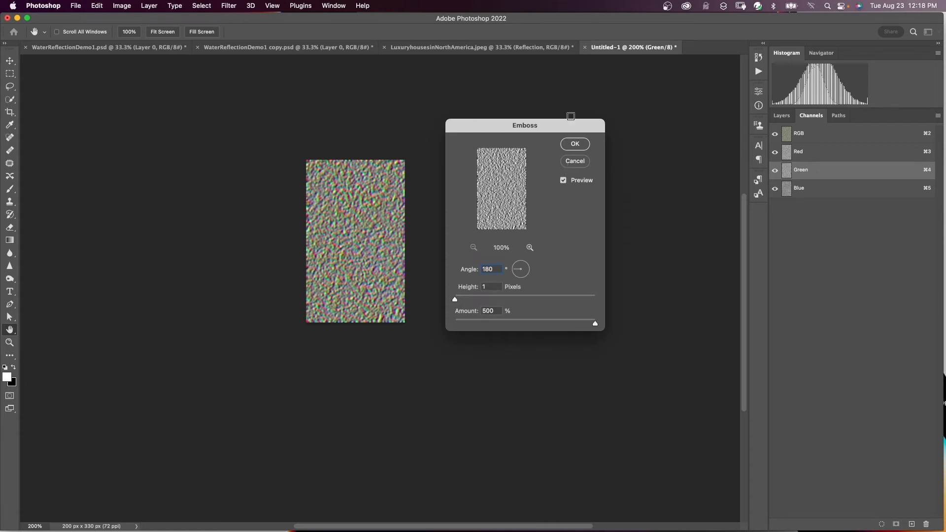
left_click(573, 143)
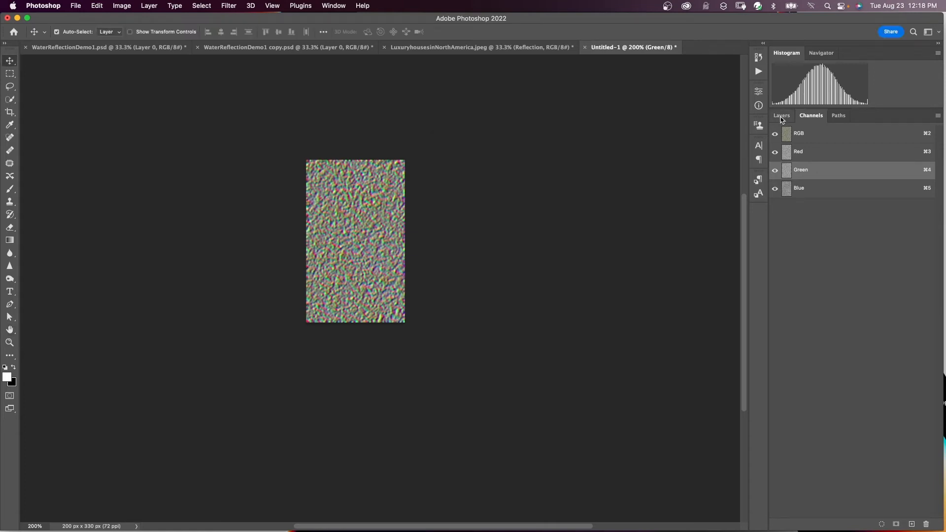
left_click(781, 115)
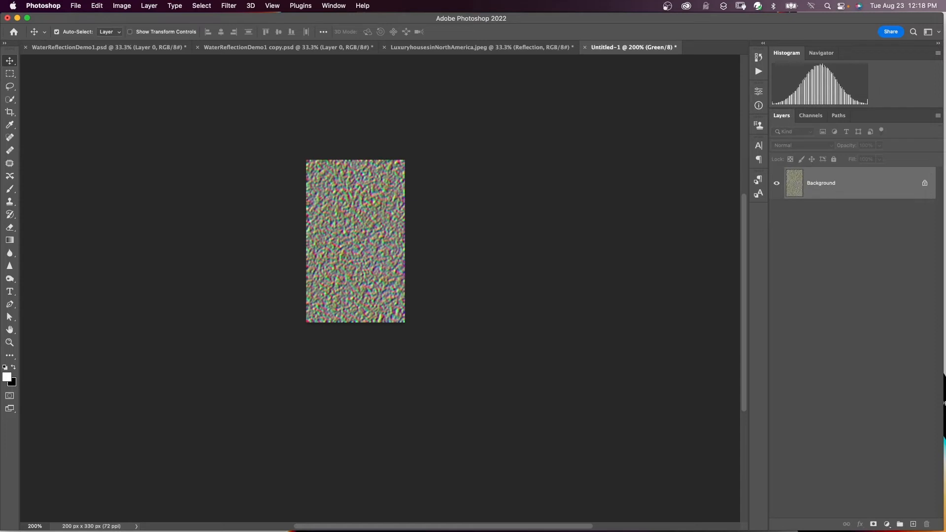
Step: Convert the Background to Layer 0 and perspective-stretch it wider at the bottom
double_click(820, 183)
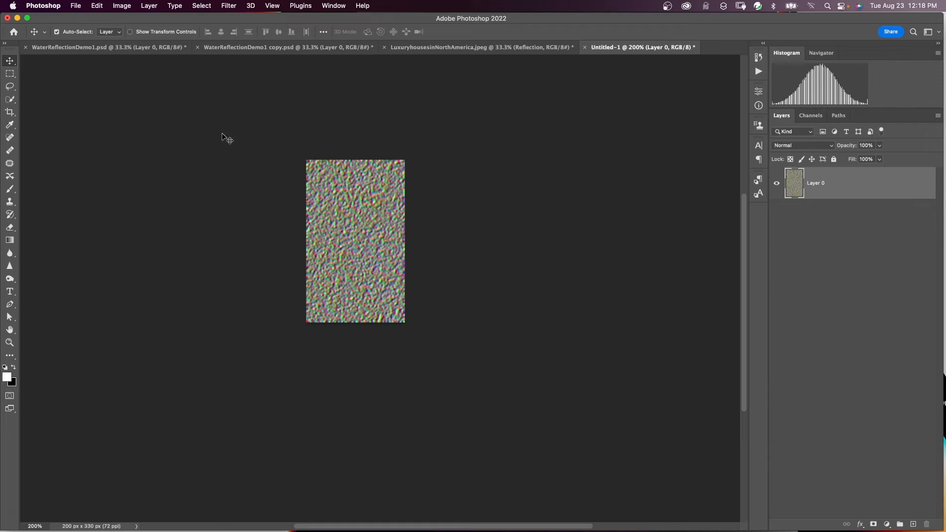
mouse_move(134, 45)
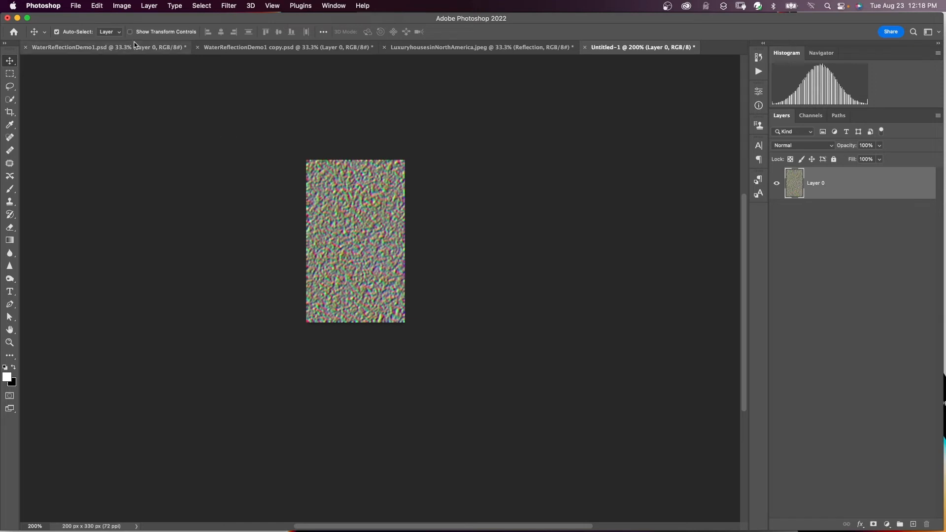
left_click(97, 6)
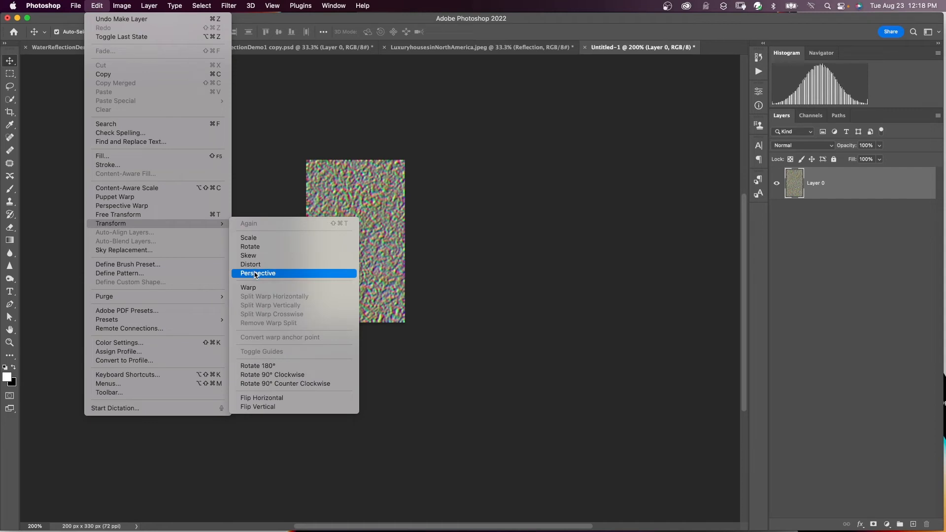
left_click(257, 272)
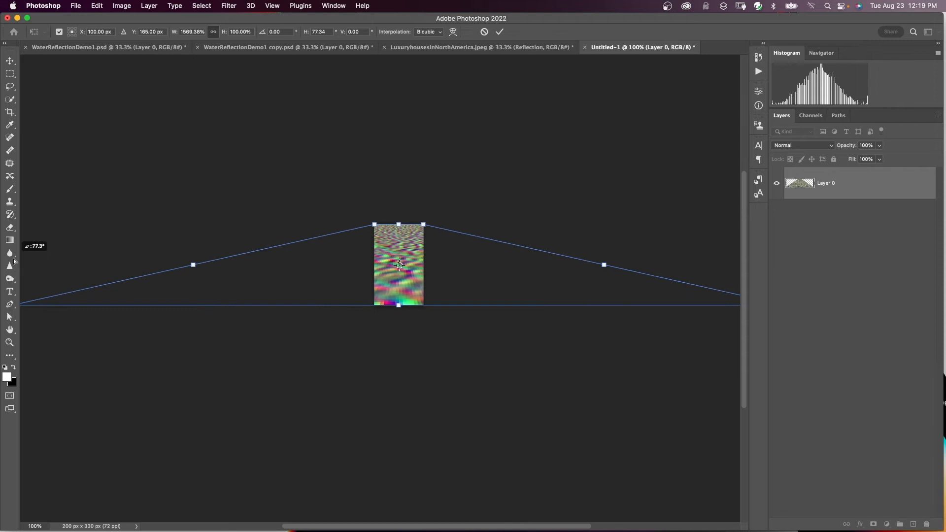
left_click(500, 32)
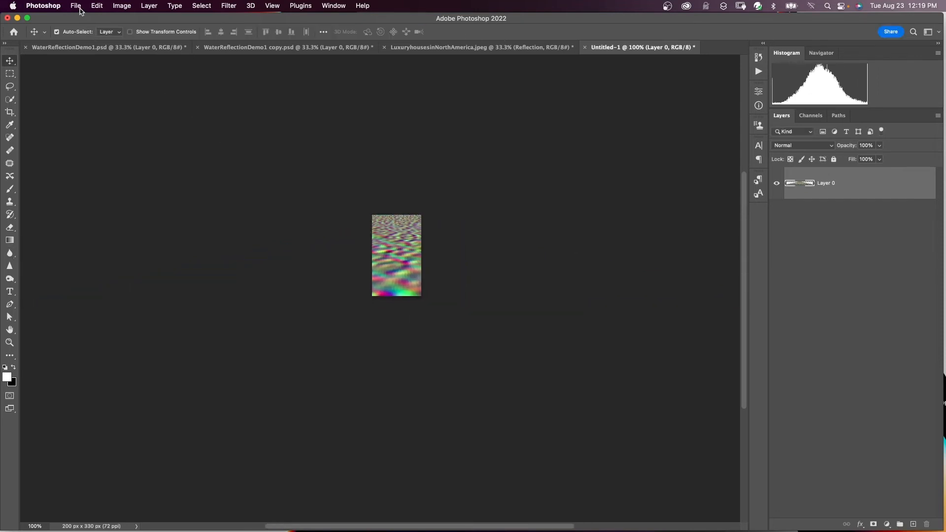
Step: Save As DisplacementMapRipple.psd on the computer in Photoshop Documents
left_click(75, 5)
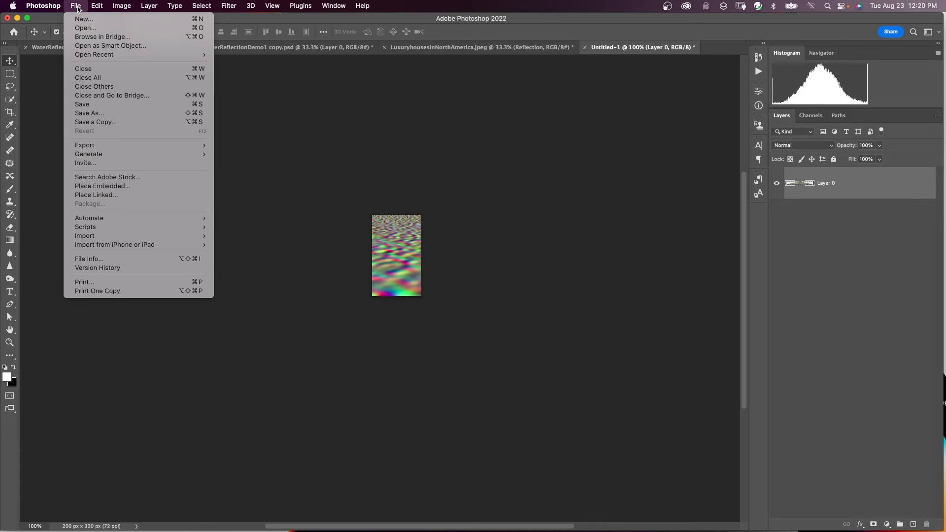
left_click(82, 103)
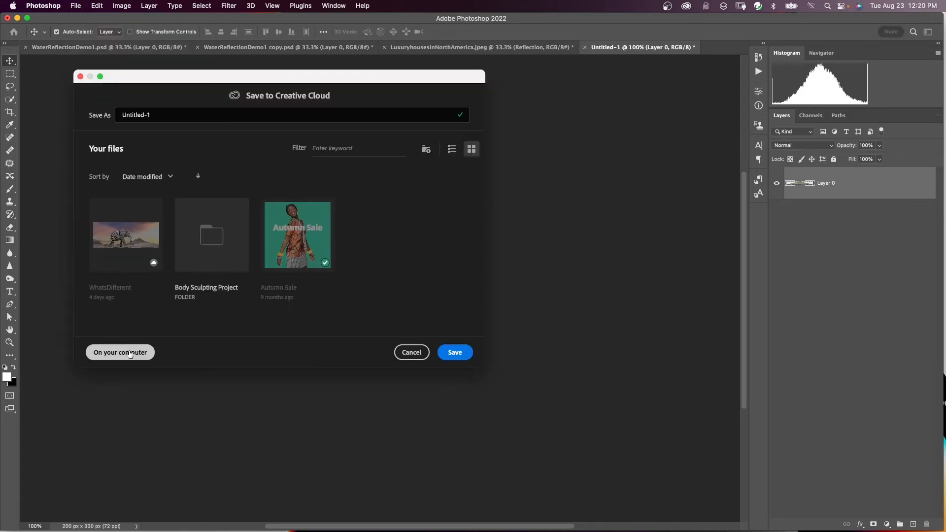
left_click(120, 353)
type("DisplacementMapRipple.psd")
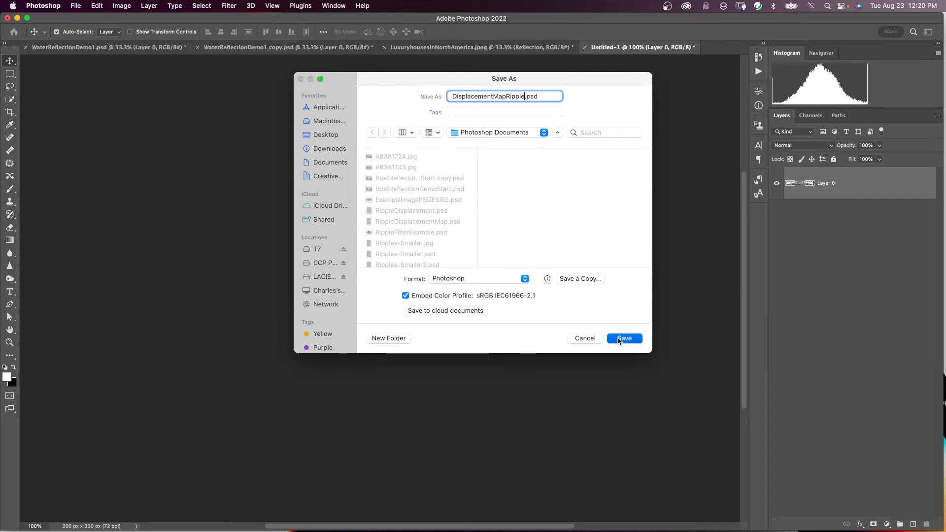
left_click(623, 338)
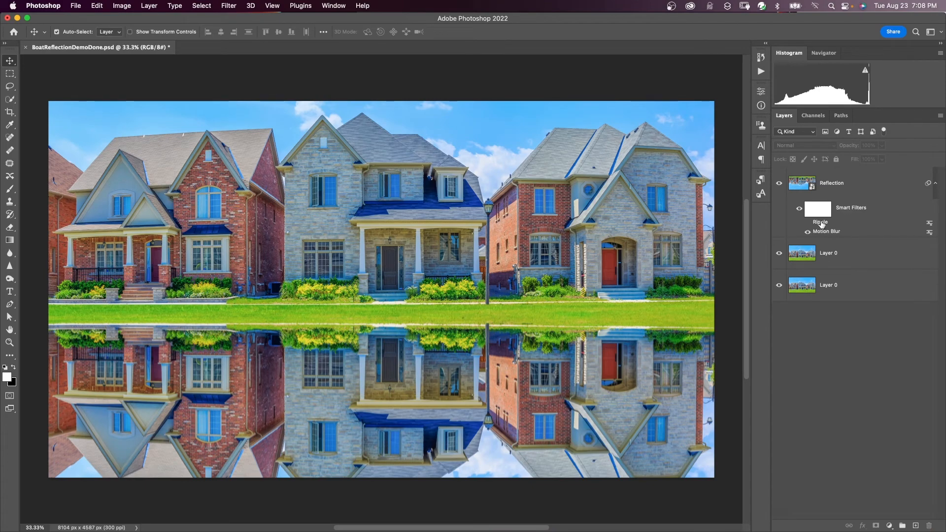
Step: Apply Displace to the Reflection layer: scales 10 and 40, Stretch To Fit, Repeat Edge Pixels
left_click(831, 183)
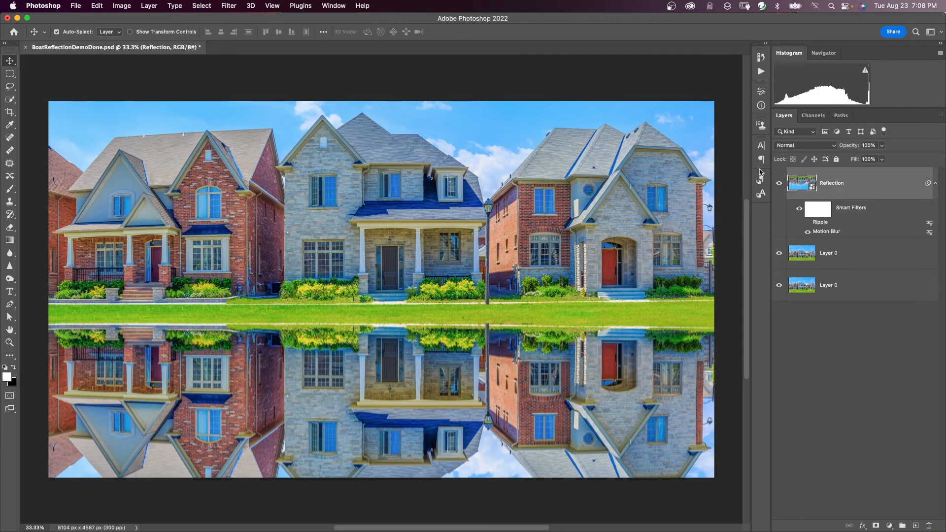
left_click(229, 6)
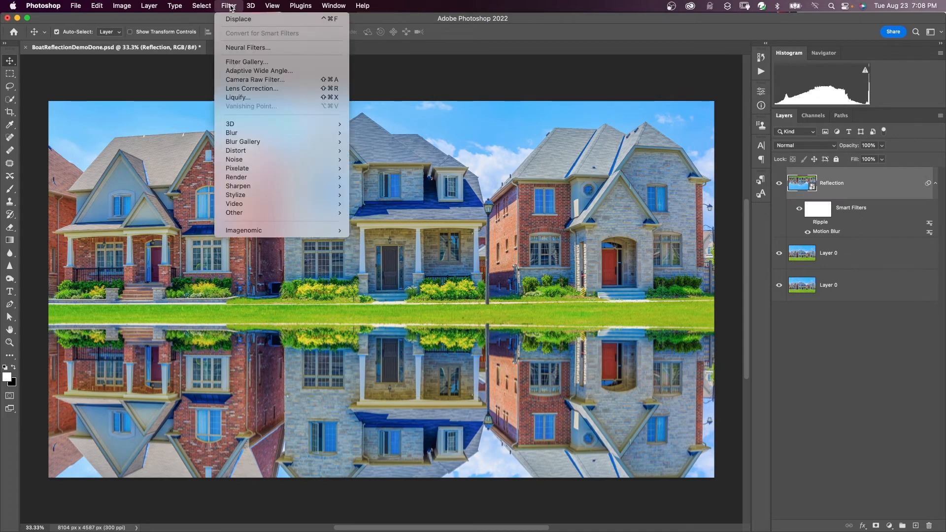
left_click(239, 18)
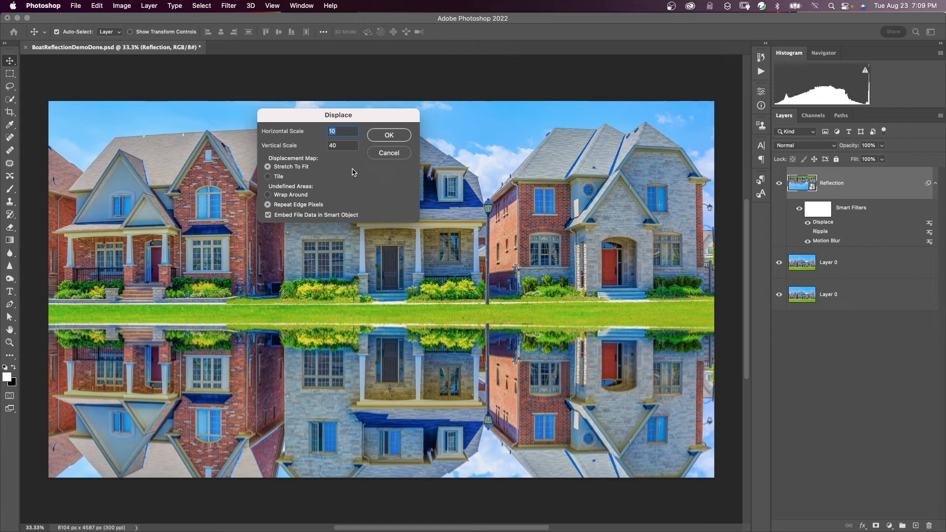
mouse_move(351, 171)
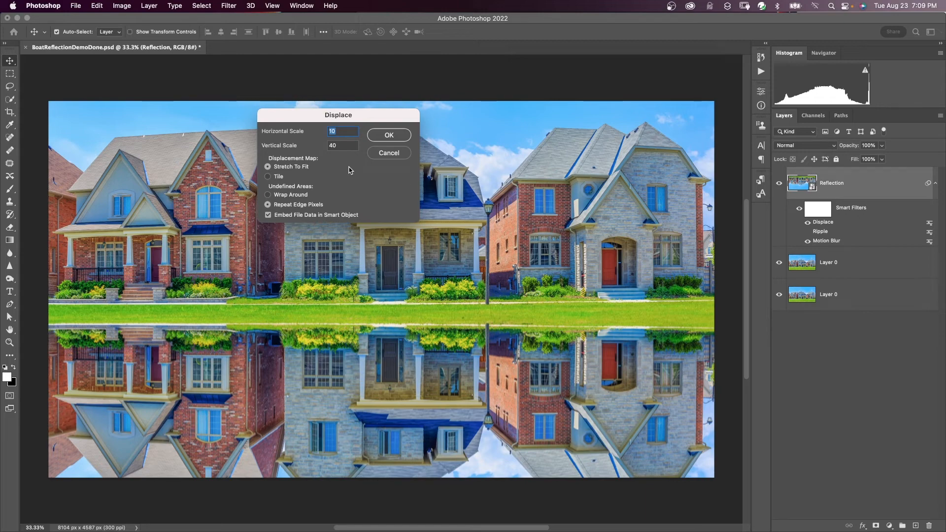
mouse_move(303, 132)
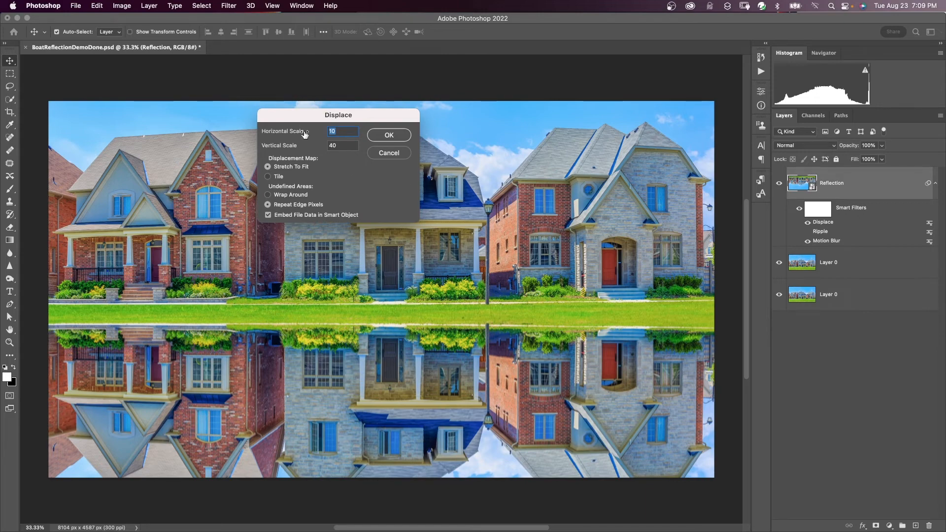
mouse_move(319, 150)
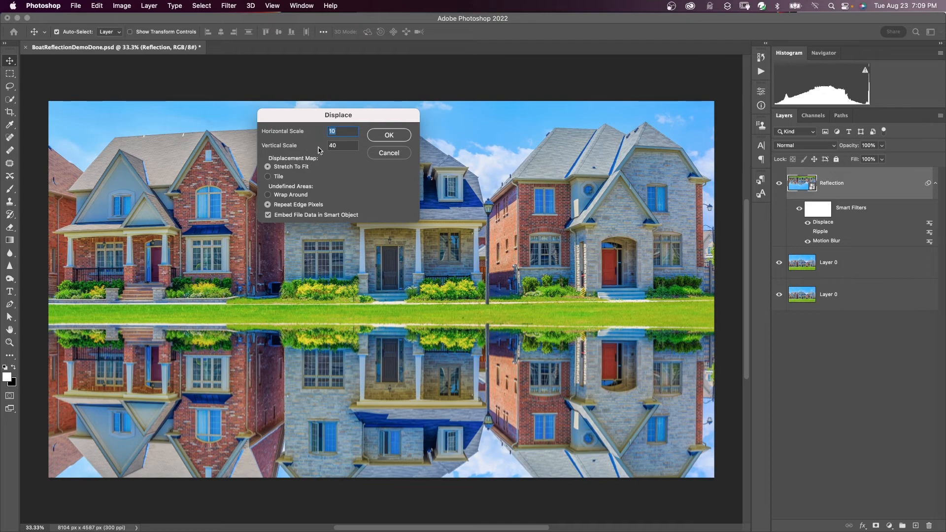
mouse_move(338, 161)
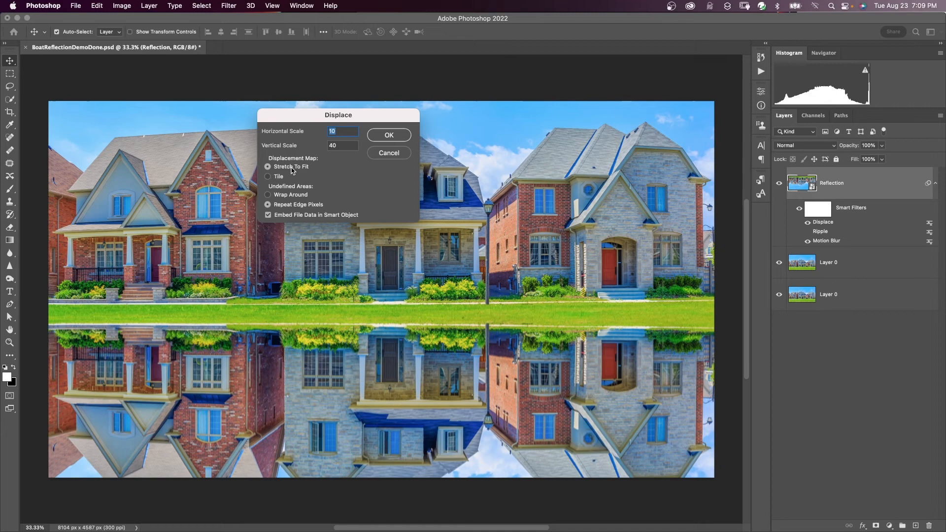
mouse_move(313, 207)
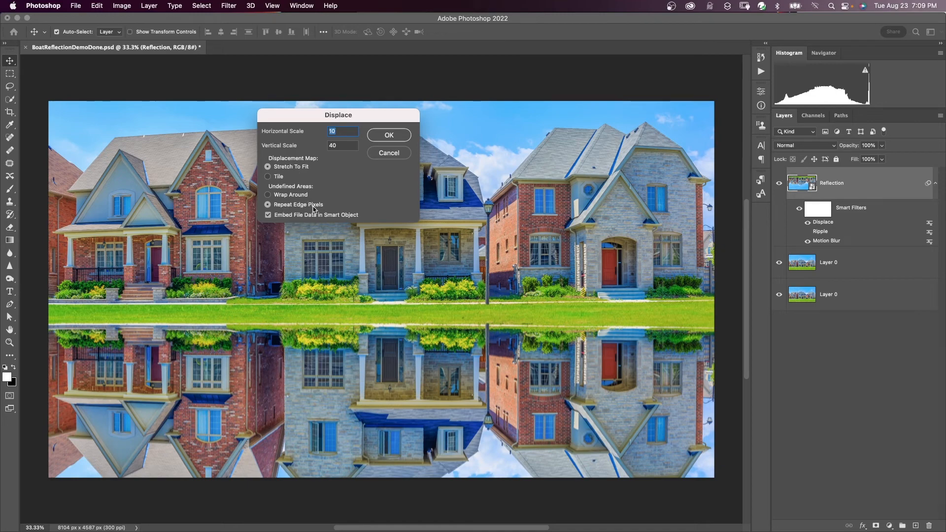
mouse_move(288, 220)
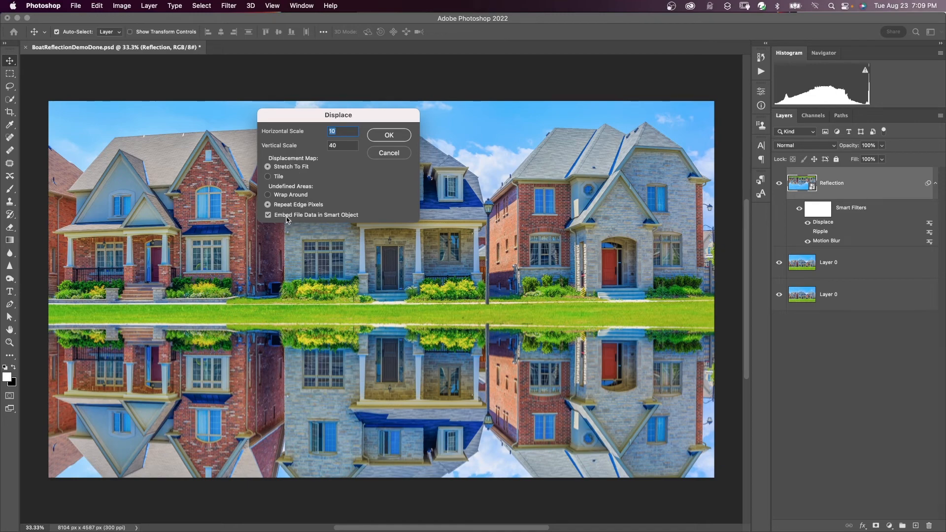
mouse_move(389, 194)
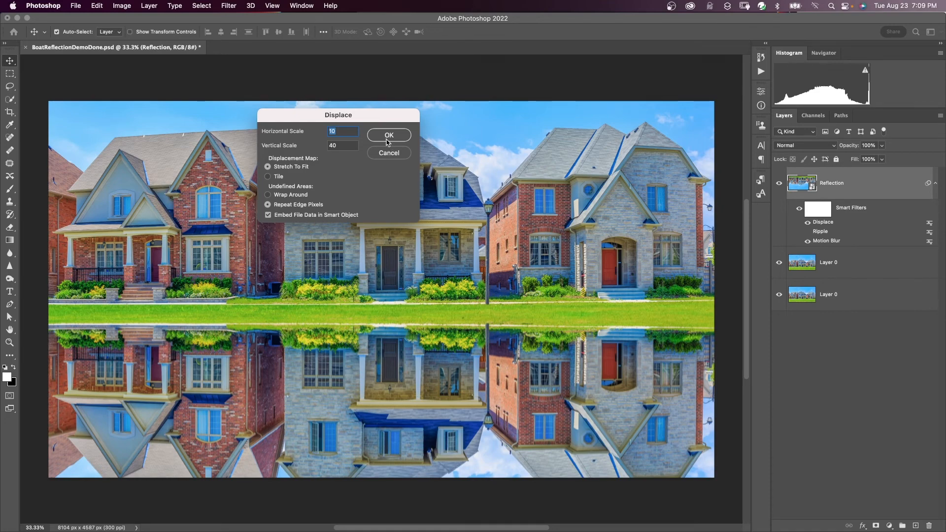
Step: Confirm Displace using DisplacementMapRipple.psd and hide the Ripple smart filter
left_click(389, 135)
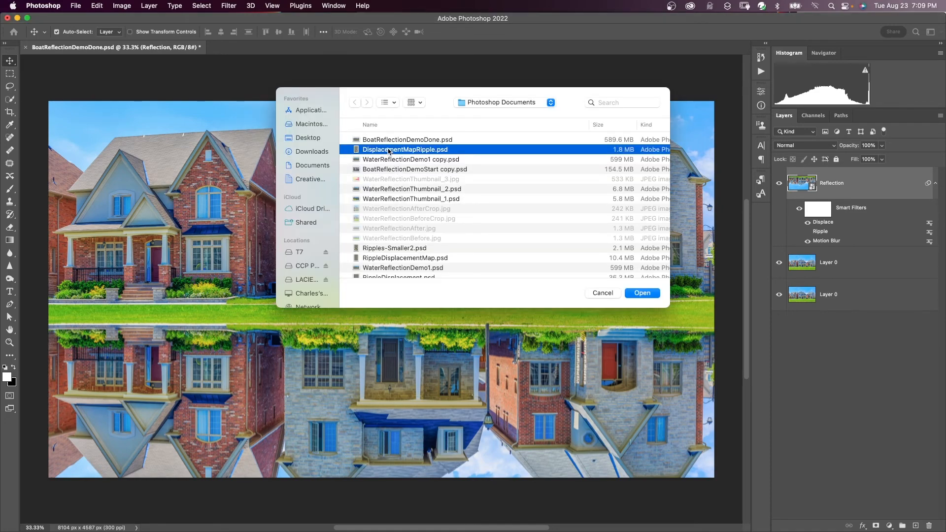
mouse_move(592, 274)
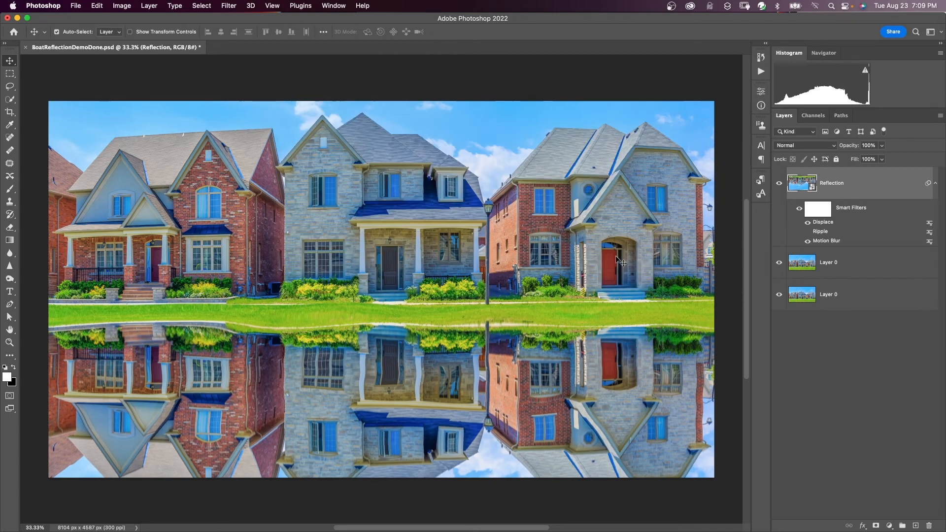
mouse_move(592, 337)
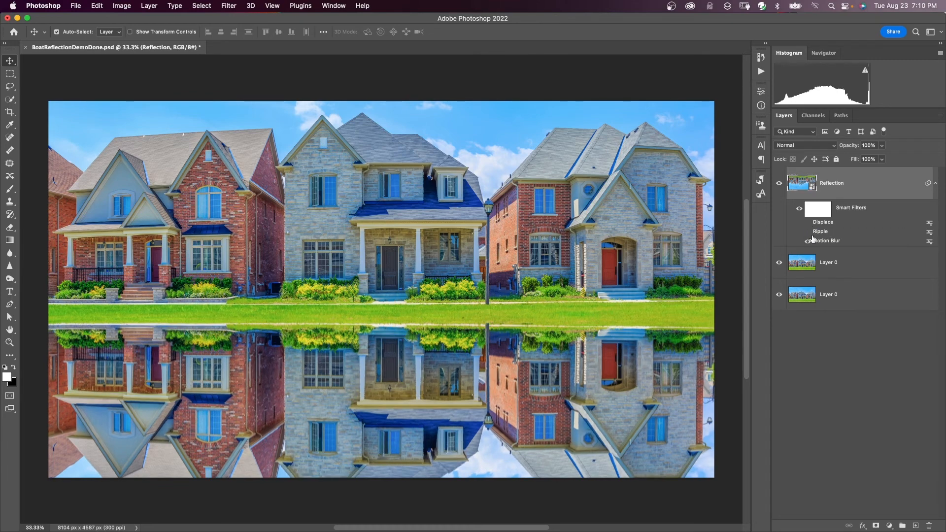
left_click(799, 233)
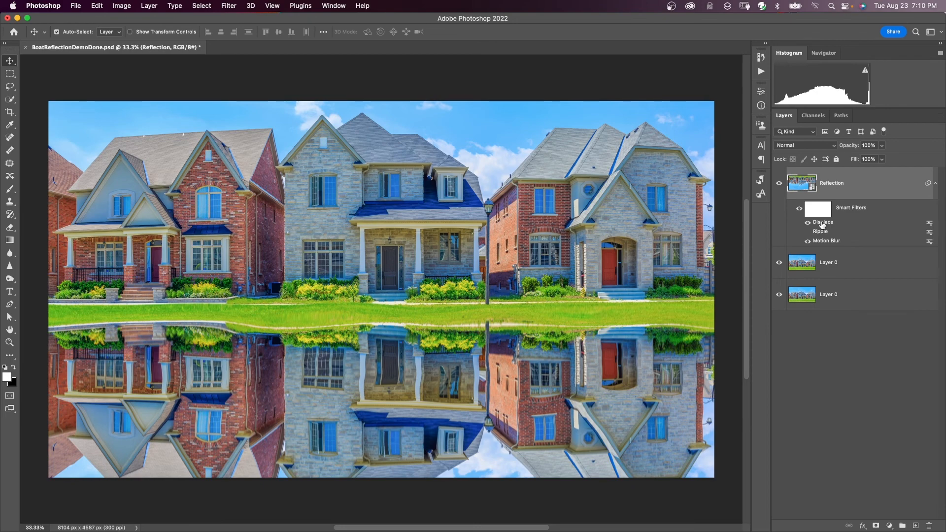
double_click(822, 221)
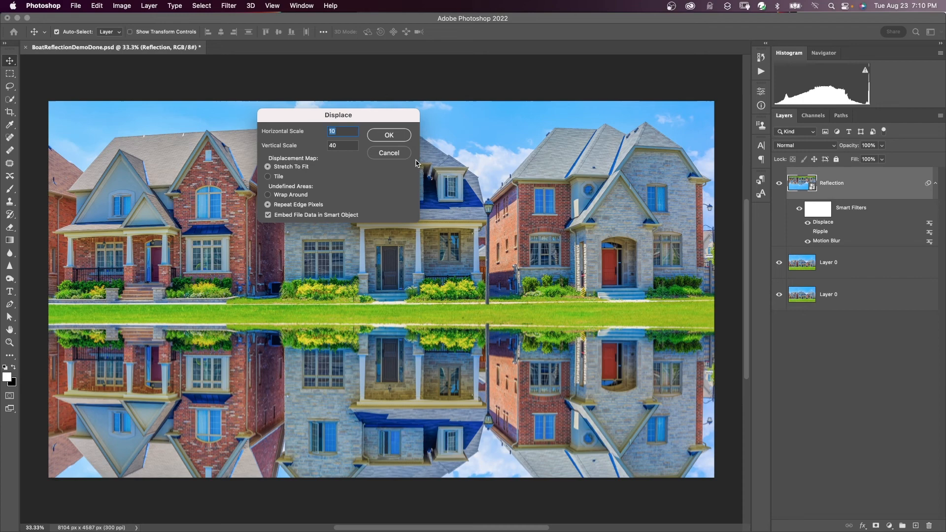
left_click(387, 134)
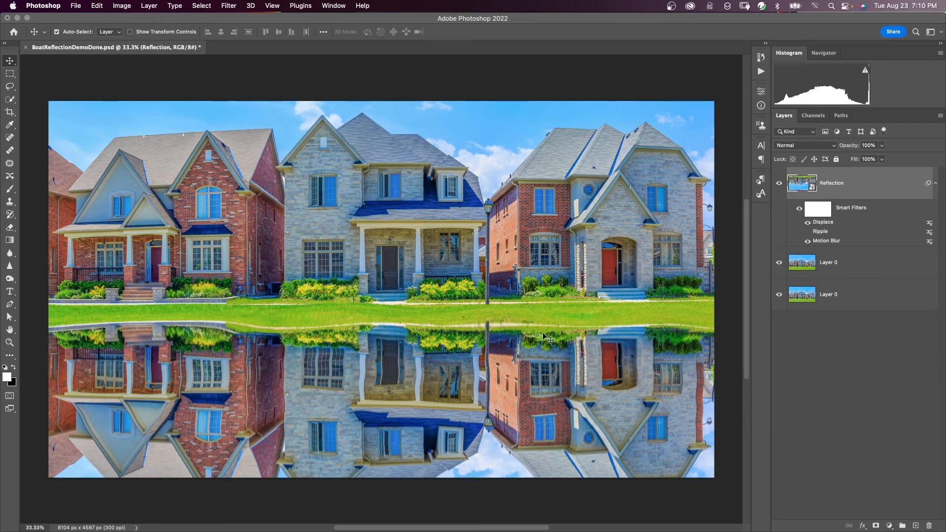